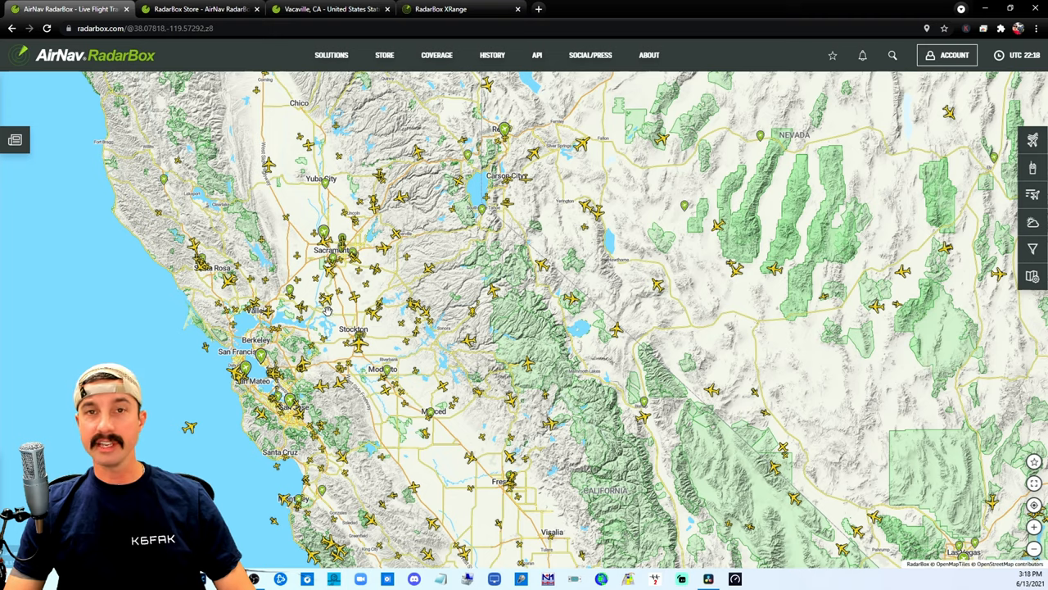
{"action": "mouse_move", "coordinate": [352, 283]}
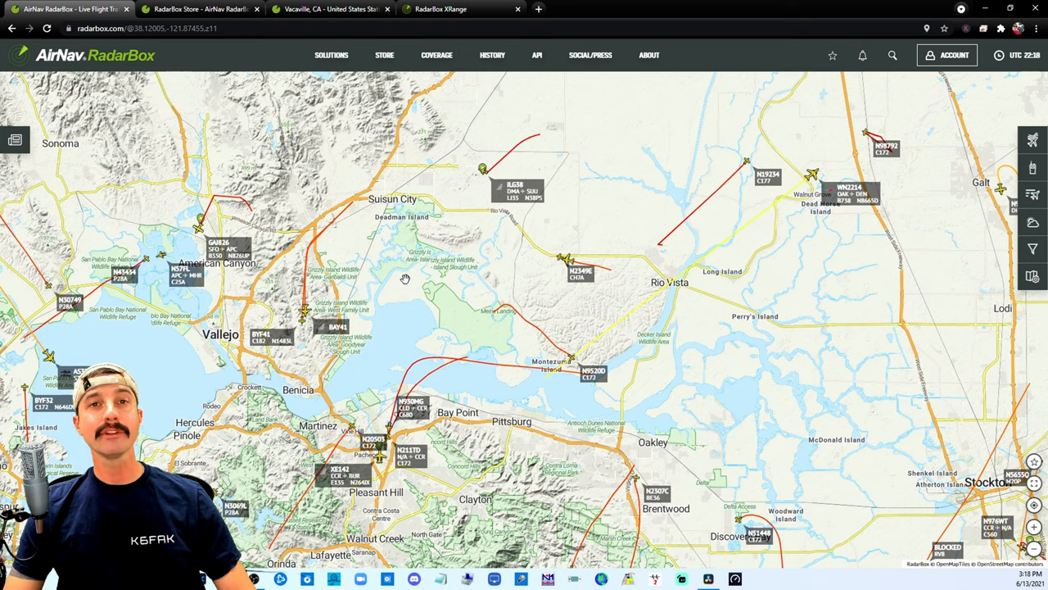
Step: Pan toward Grizzly Bay and open flight BAY41's details: 4500 ft, 112 kts
{"action": "left_click_drag", "start_coordinate": [401, 279], "coordinate": [466, 280]}
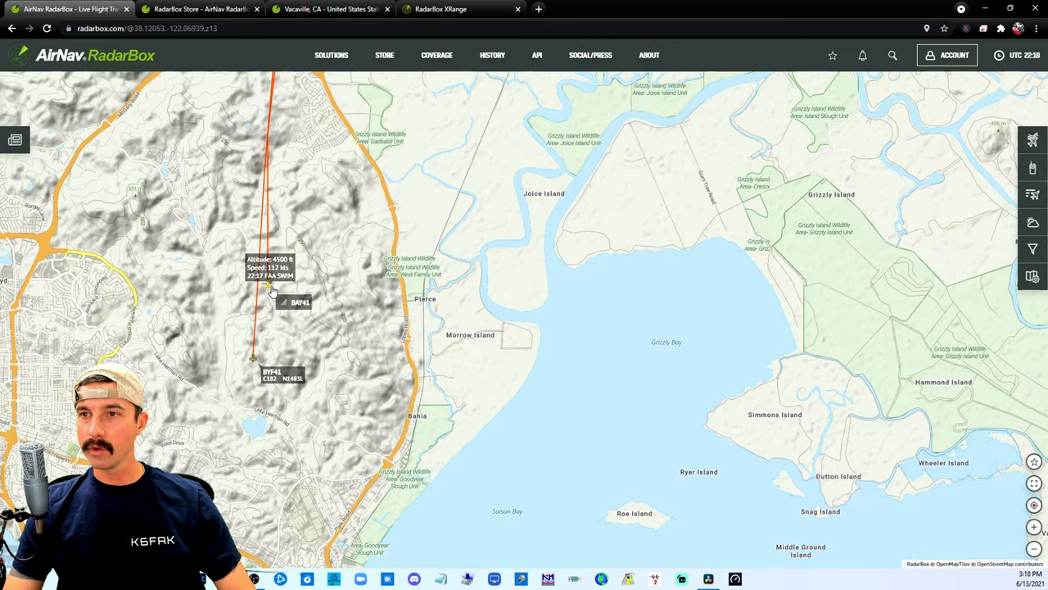
{"action": "left_click", "coordinate": [284, 301]}
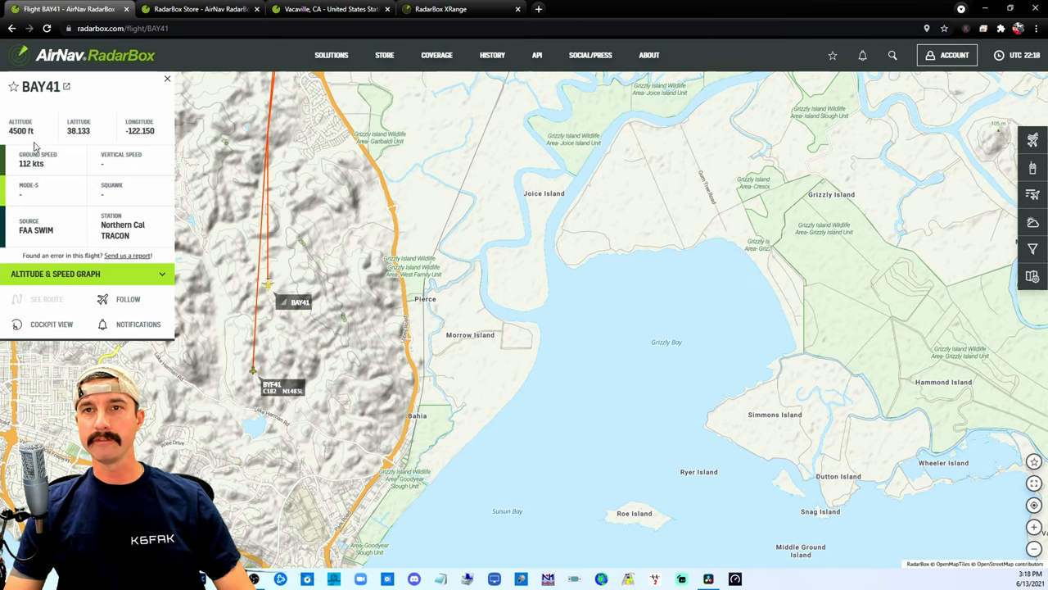
{"action": "mouse_move", "coordinate": [77, 277]}
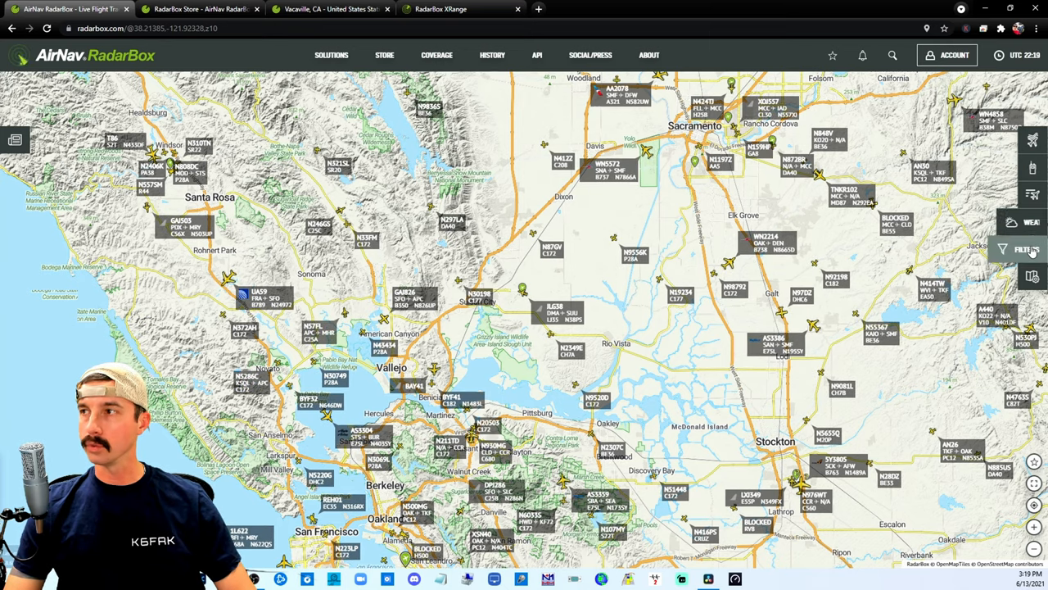
Step: Use the flight filters to hide airliners and other classes, keeping Military and Helicopter
{"action": "left_click", "coordinate": [1028, 250]}
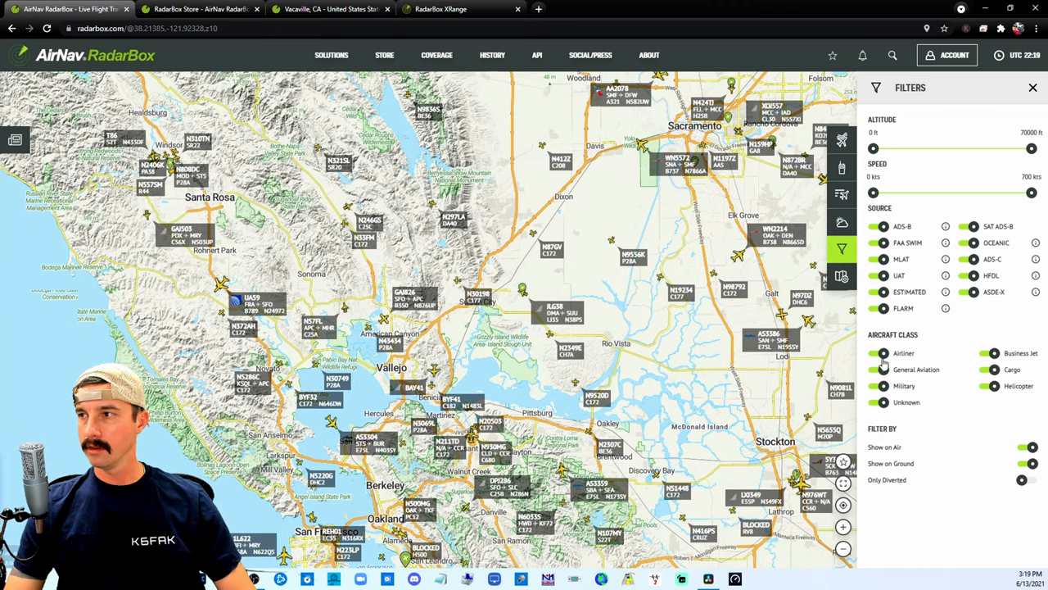
{"action": "left_click", "coordinate": [876, 353]}
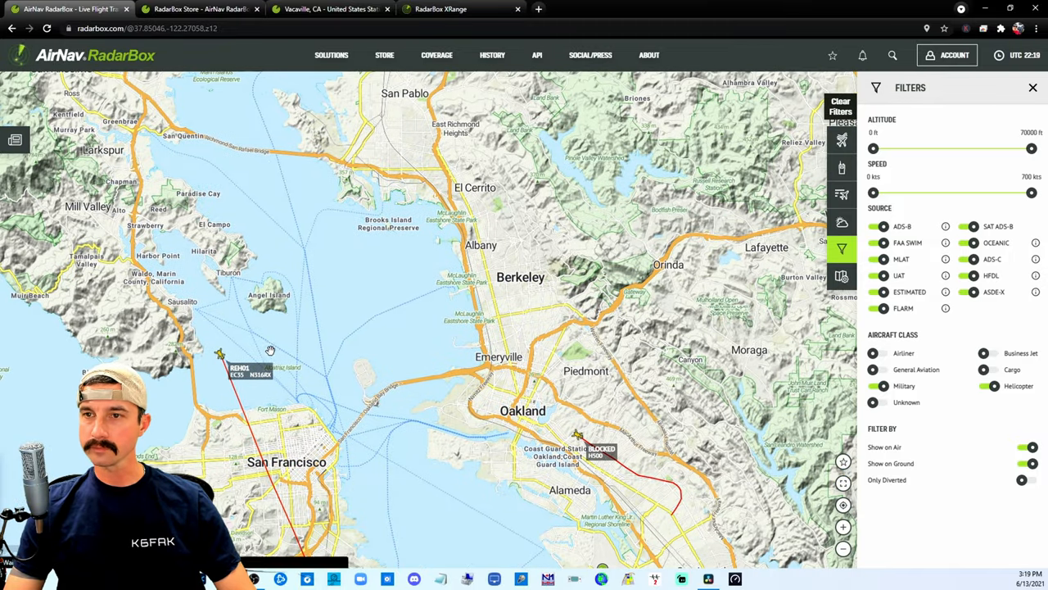
Step: Scroll through helicopter REH01's flight page: position history and Eurocopter EC135 aircraft info
{"action": "left_click", "coordinate": [216, 354]}
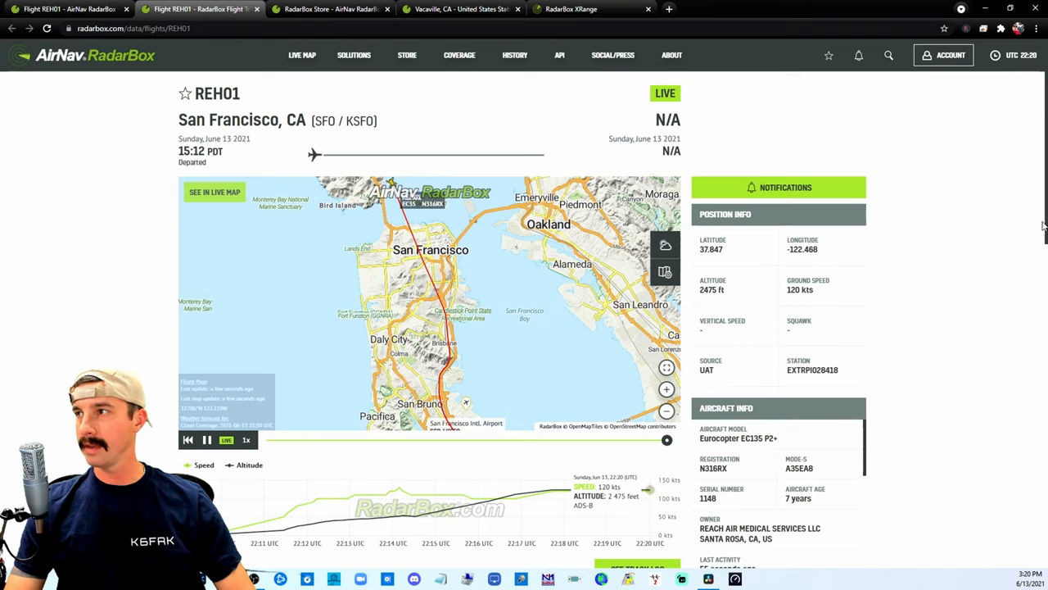
{"action": "scroll", "scroll_direction": "down", "scroll_amount": 3}
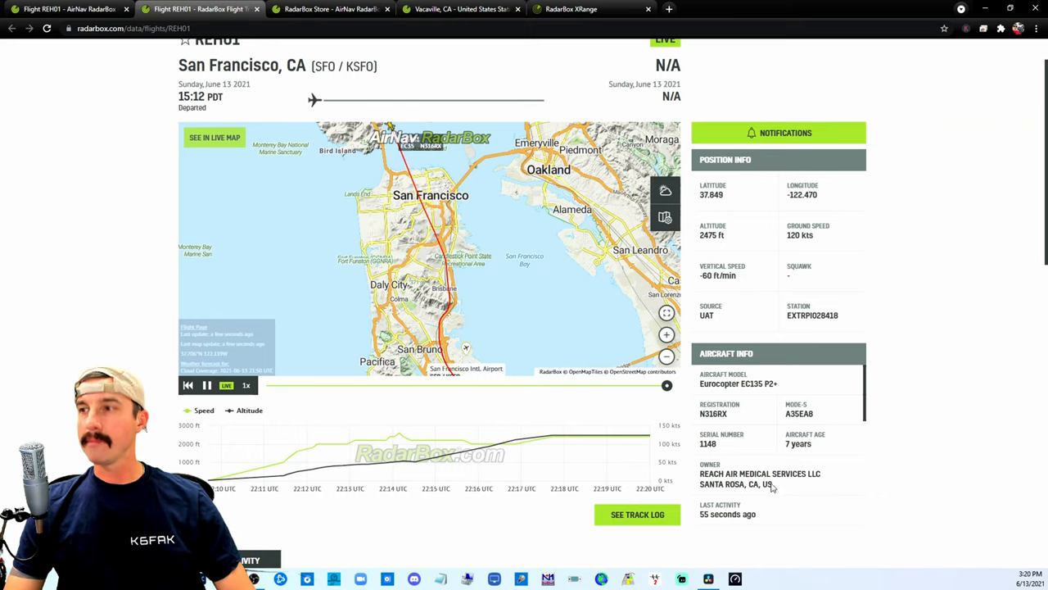
{"action": "scroll", "scroll_direction": "down", "scroll_amount": 3}
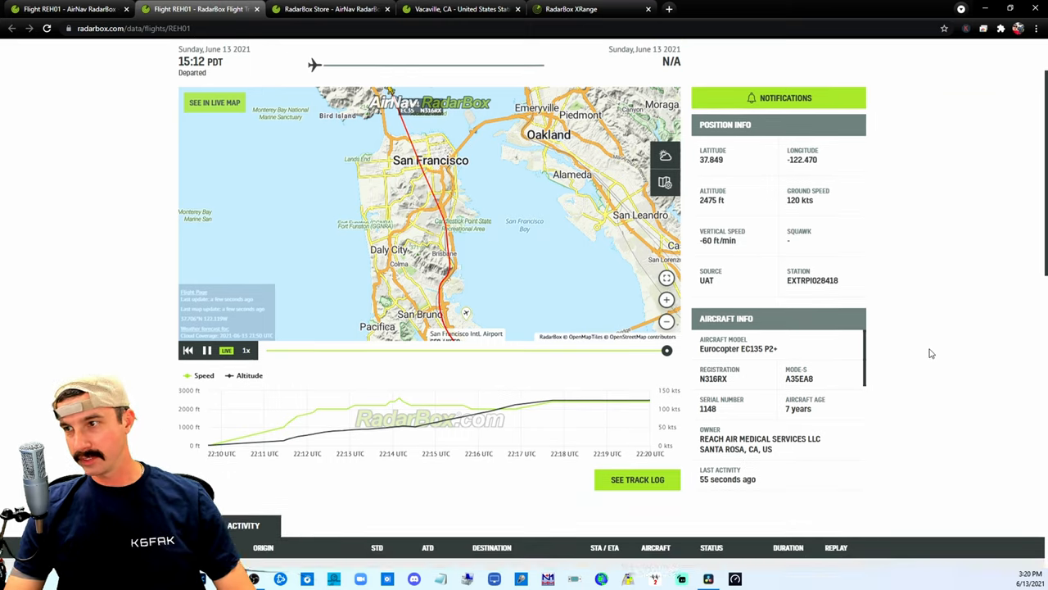
{"action": "scroll", "scroll_direction": "down", "scroll_amount": 3}
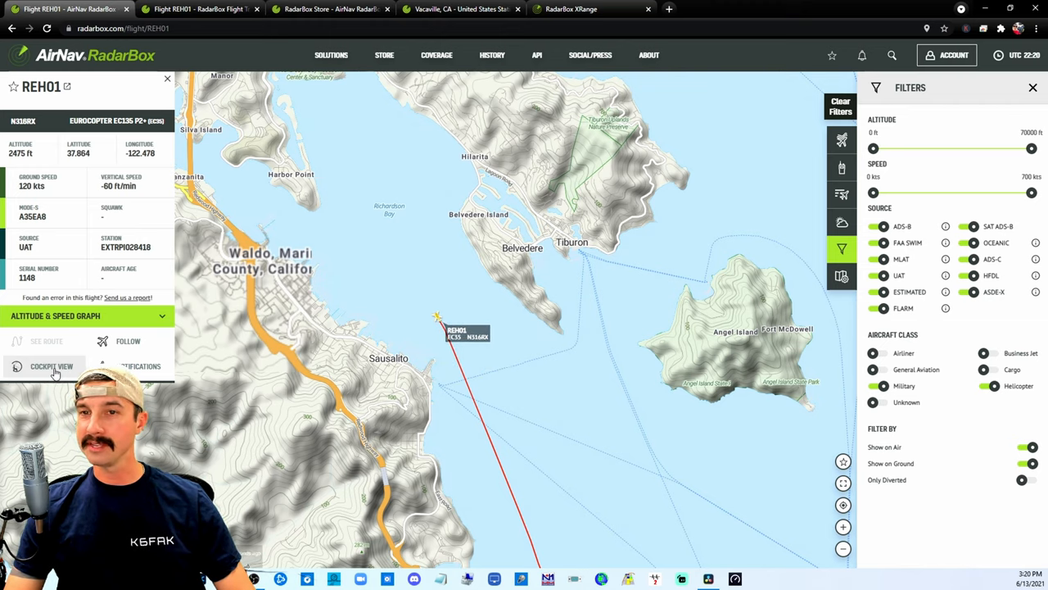
Step: View REH01 from the 3D cockpit, then go back to the US-wide live map
{"action": "left_click", "coordinate": [51, 365]}
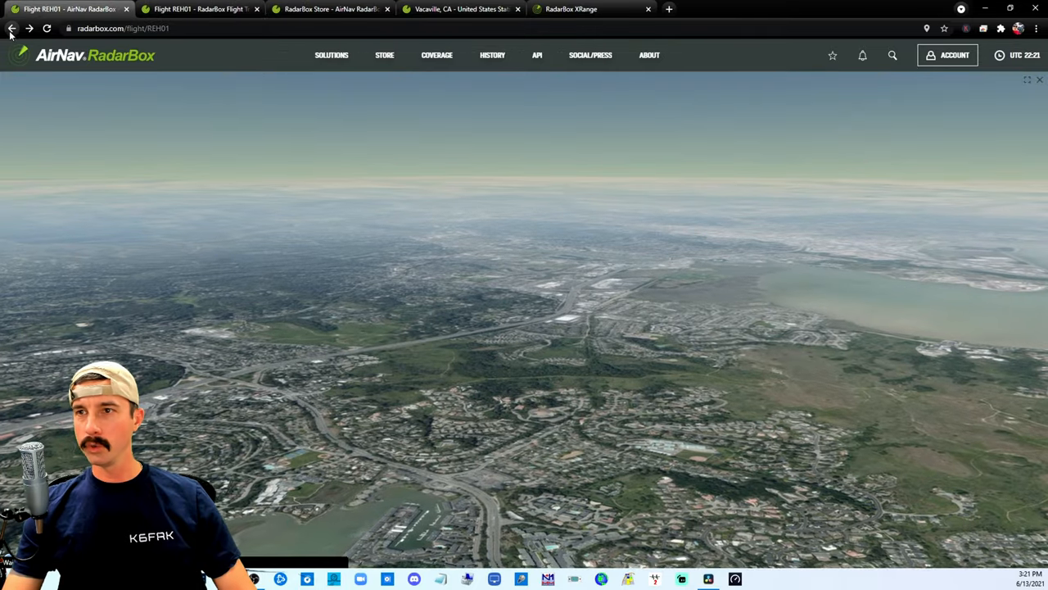
{"action": "left_click", "coordinate": [12, 30]}
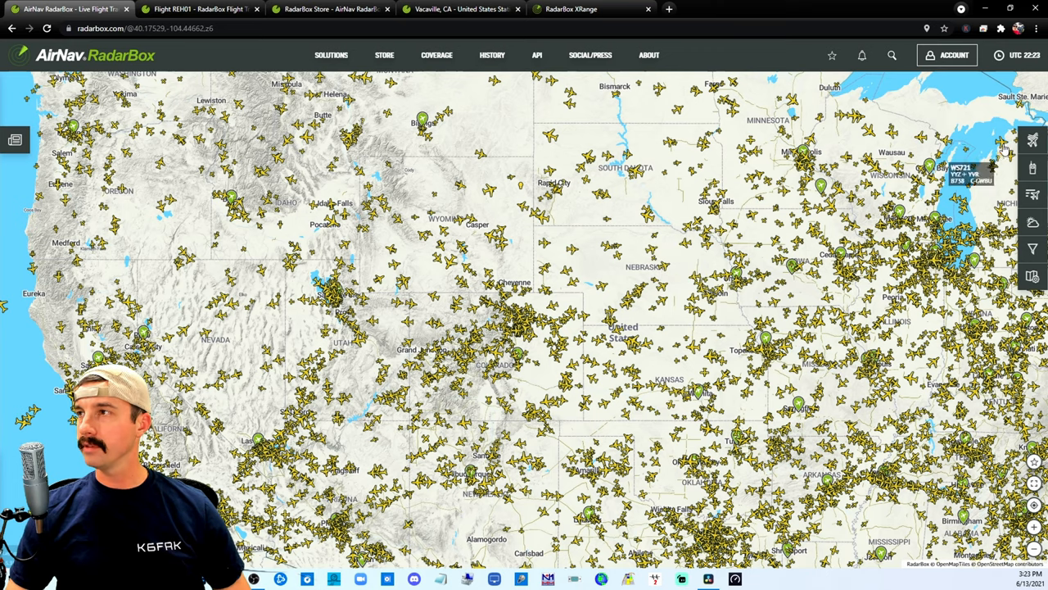
Step: Browse the Nearby, On Map and Most Tracked flight feeds and United States airband frequencies
{"action": "left_click", "coordinate": [1033, 139]}
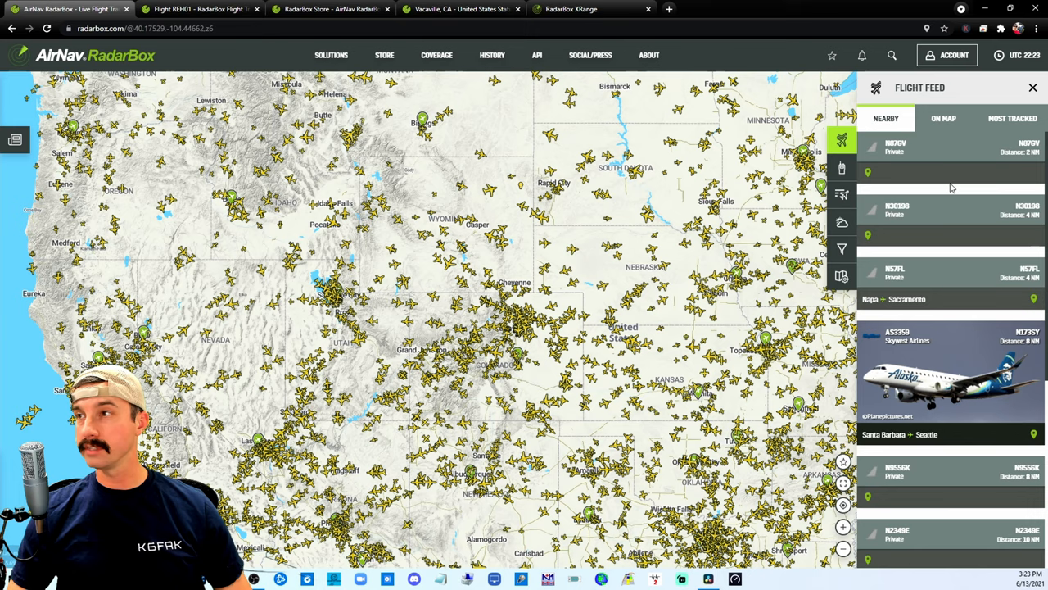
{"action": "mouse_move", "coordinate": [874, 174]}
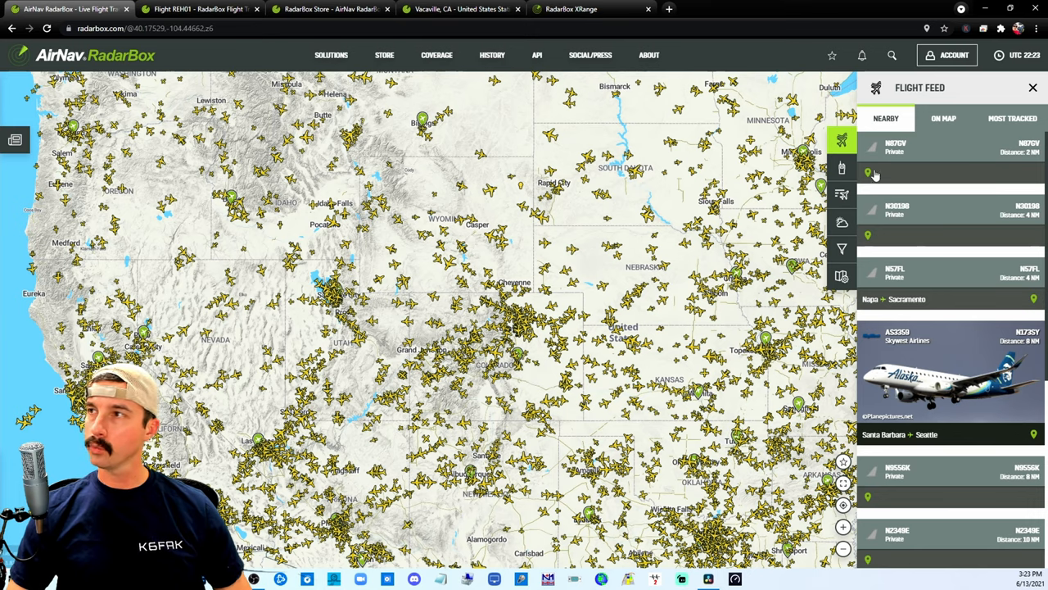
{"action": "left_click", "coordinate": [941, 118]}
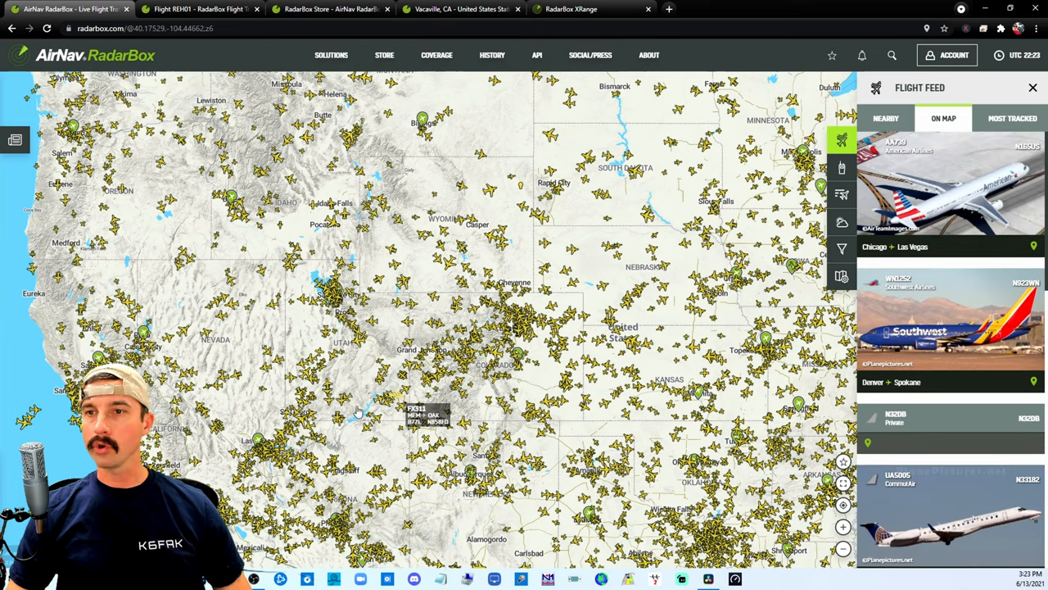
{"action": "left_click", "coordinate": [1010, 118]}
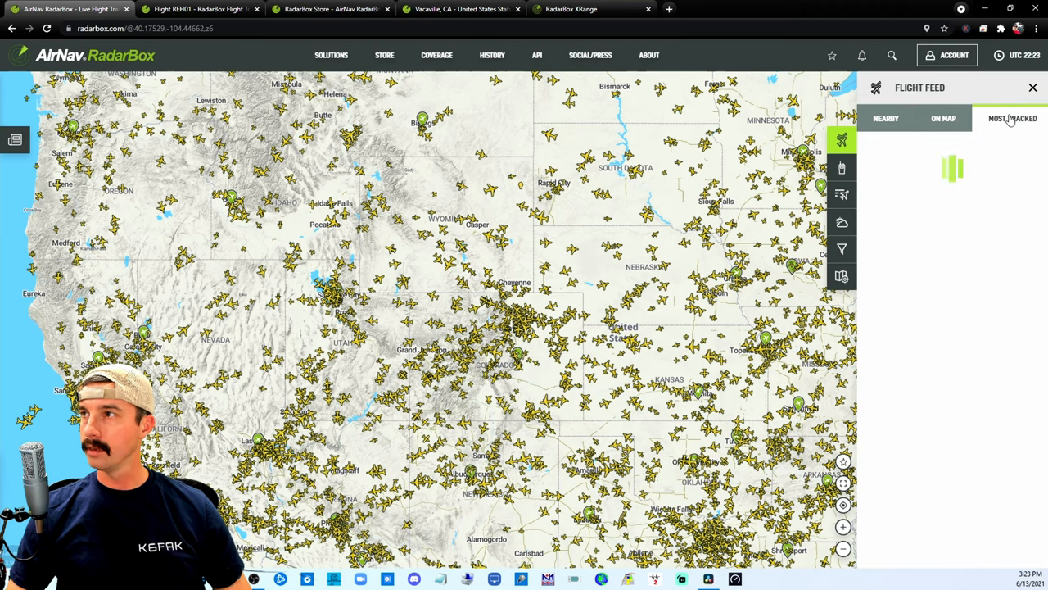
{"action": "left_click", "coordinate": [1014, 118]}
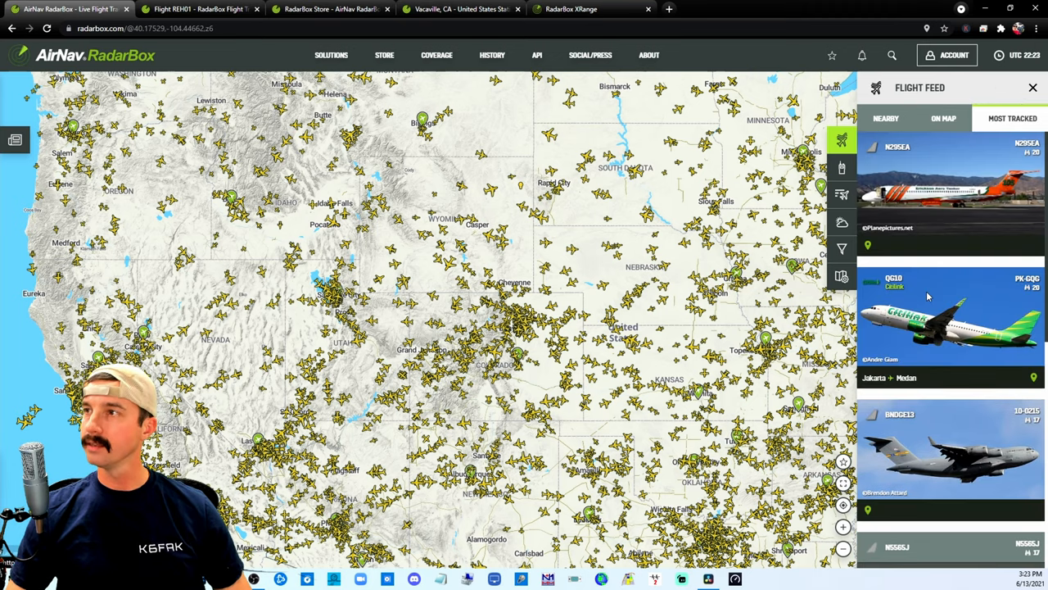
{"action": "scroll", "scroll_direction": "down", "scroll_amount": 3}
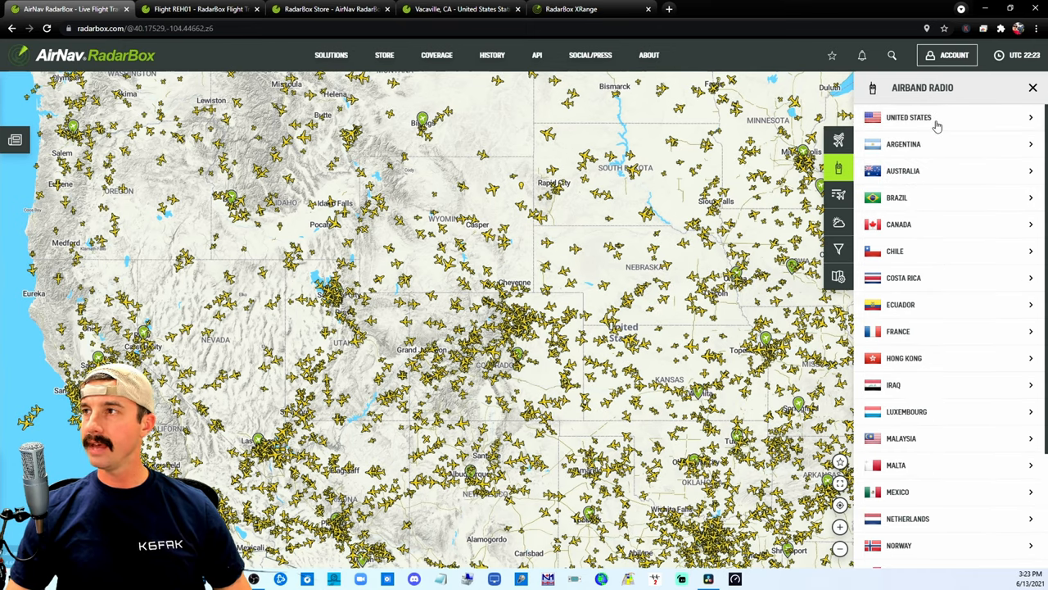
{"action": "left_click", "coordinate": [937, 117]}
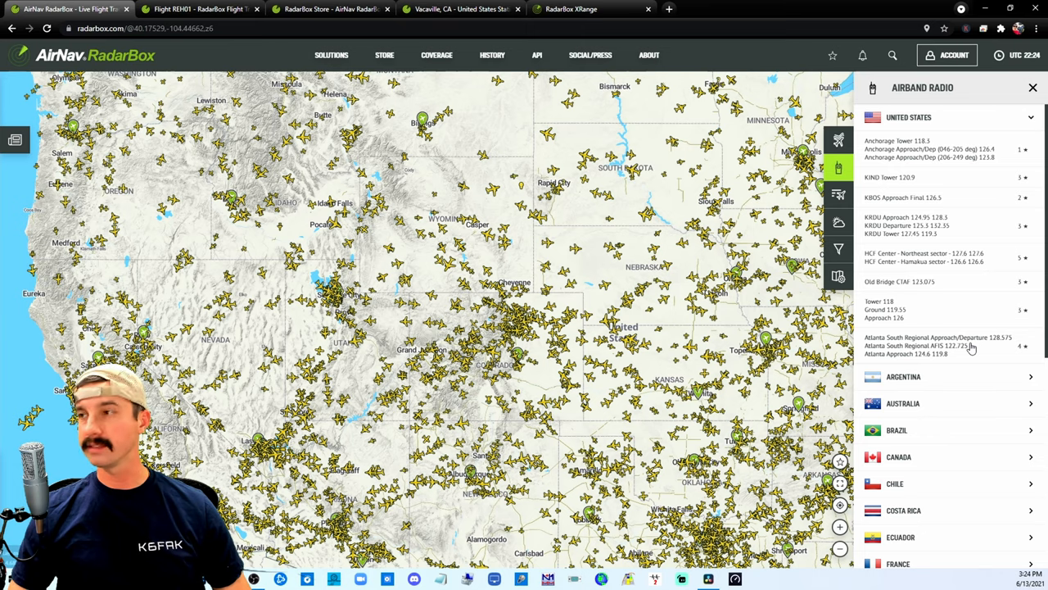
{"action": "left_click", "coordinate": [839, 194]}
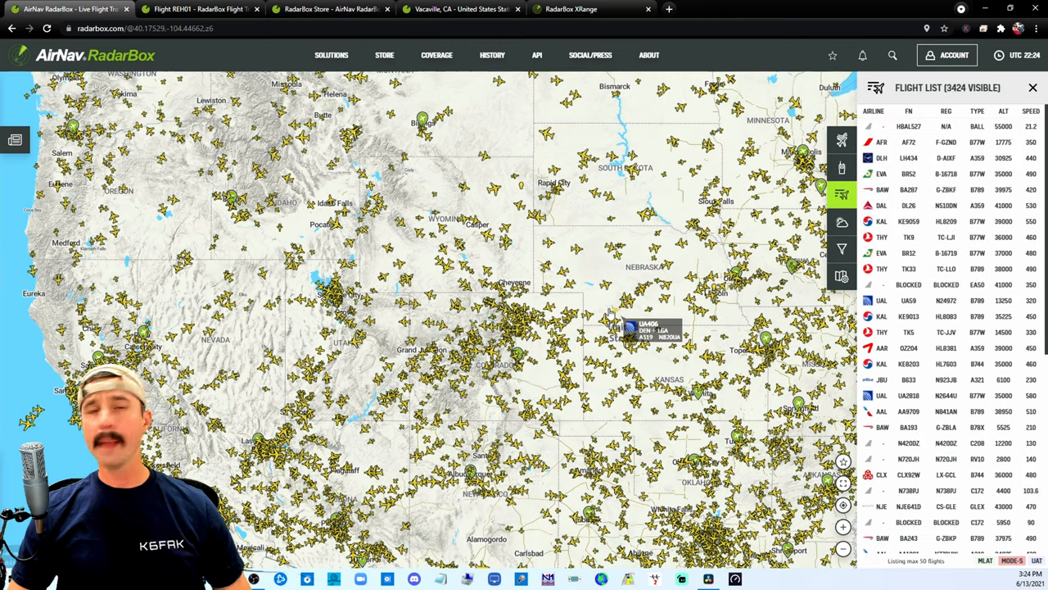
Step: Enable cloud coverage, total and intense precipitation, and North American radar weather layers
{"action": "left_click", "coordinate": [840, 221]}
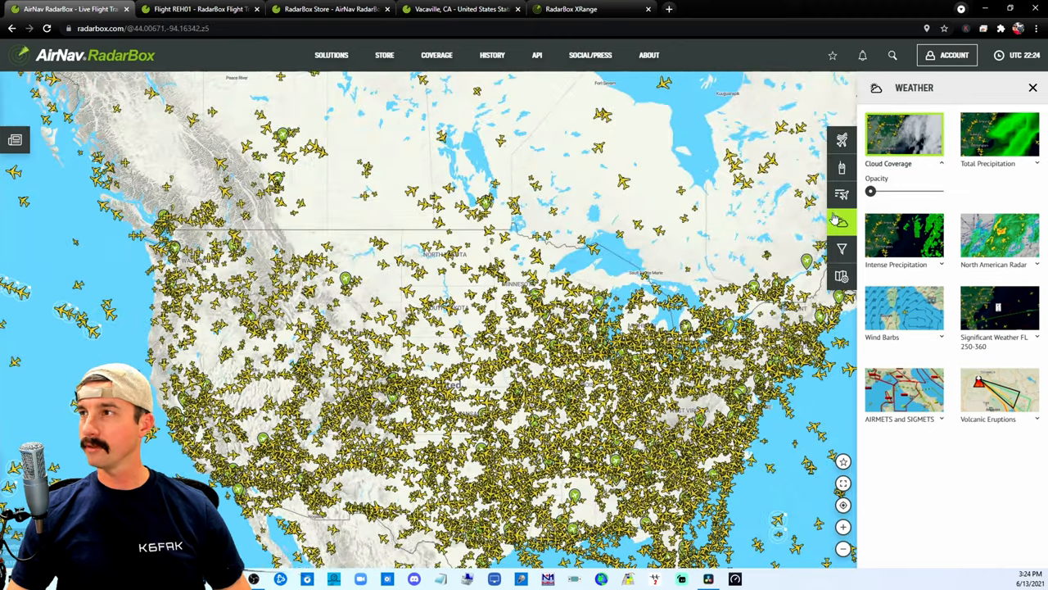
{"action": "left_click", "coordinate": [990, 135]}
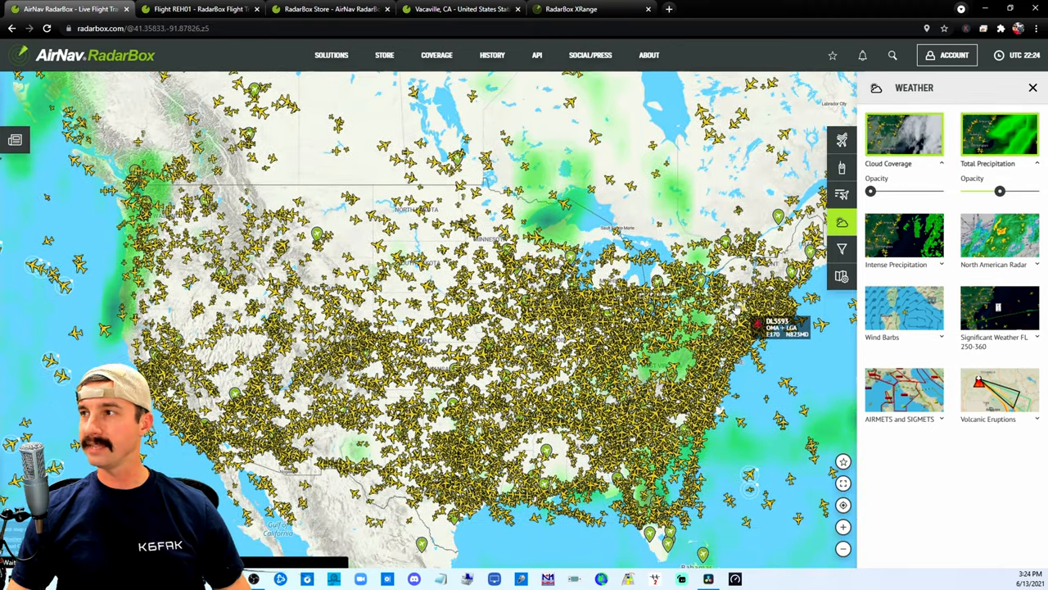
{"action": "left_click", "coordinate": [905, 237]}
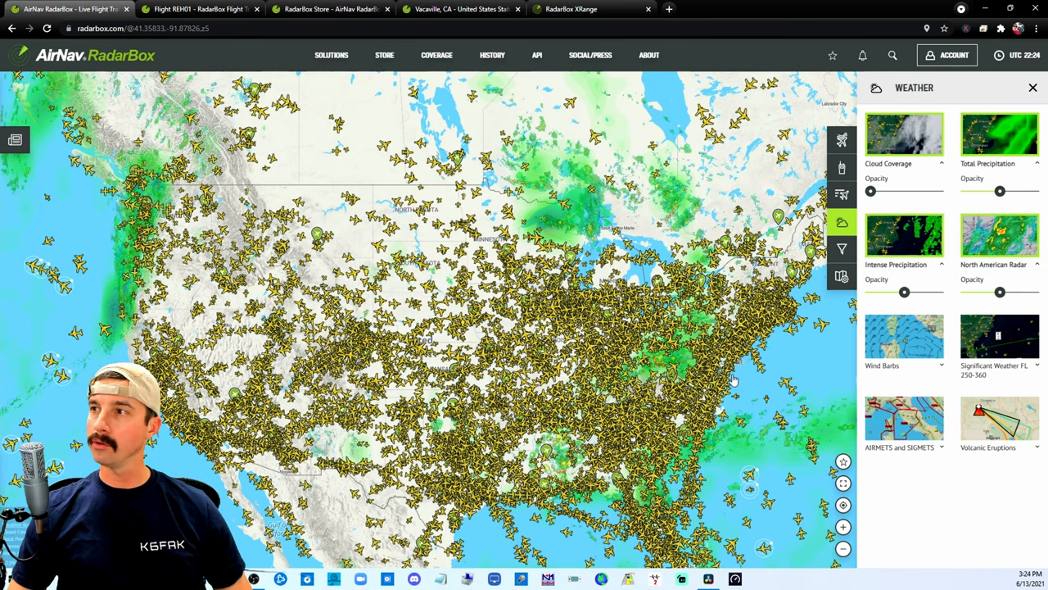
{"action": "left_click", "coordinate": [903, 336]}
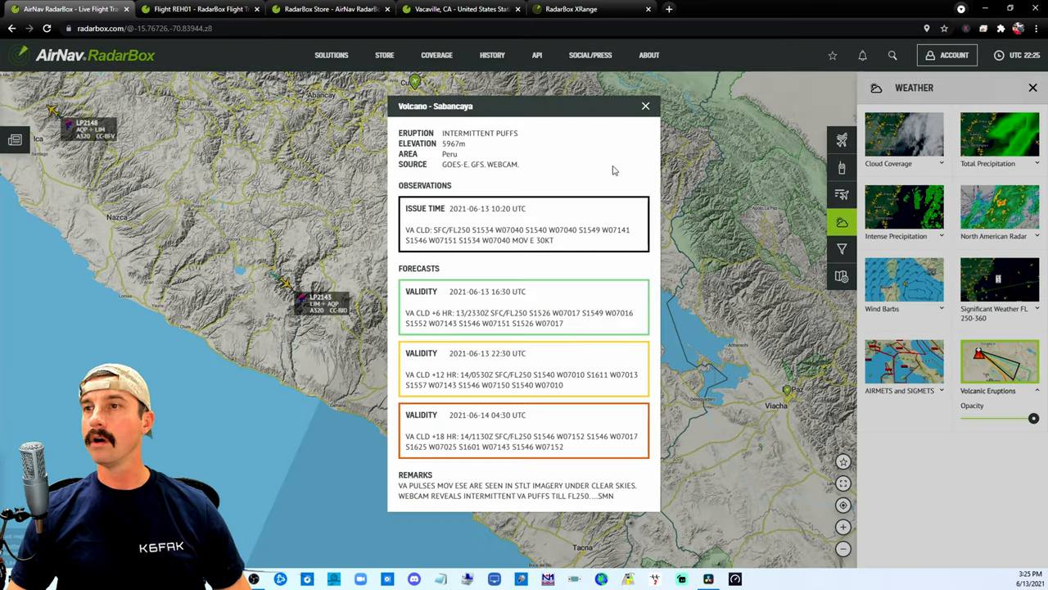
{"action": "mouse_move", "coordinate": [610, 177]}
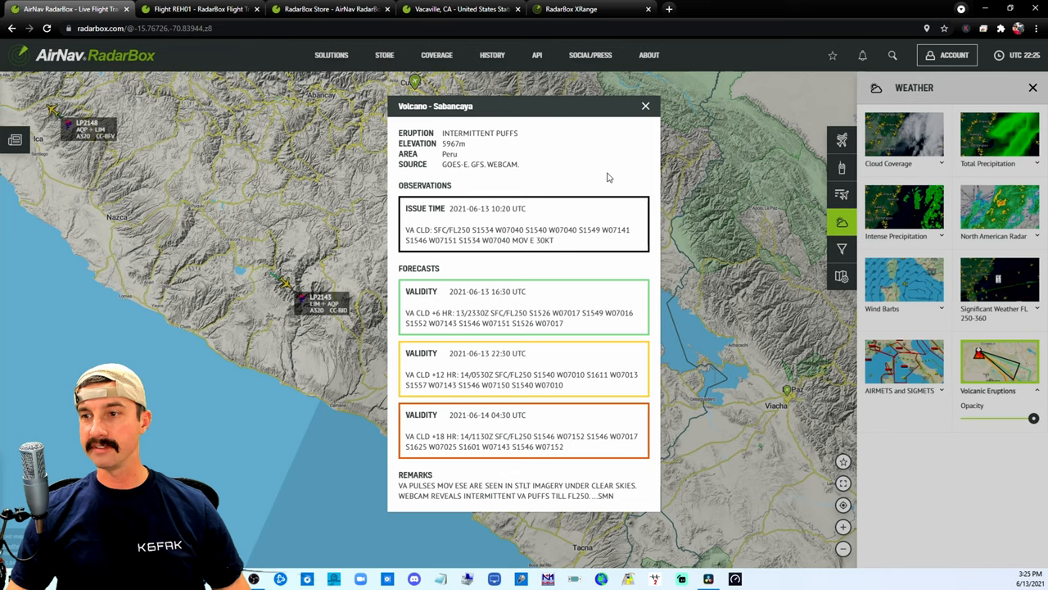
{"action": "mouse_move", "coordinate": [579, 247]}
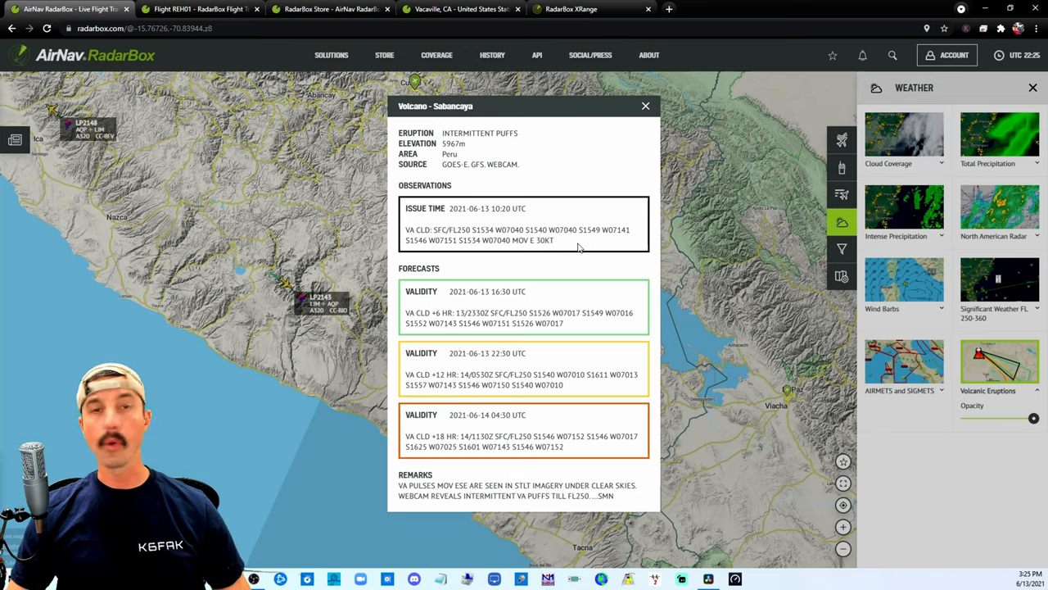
{"action": "mouse_move", "coordinate": [575, 258]}
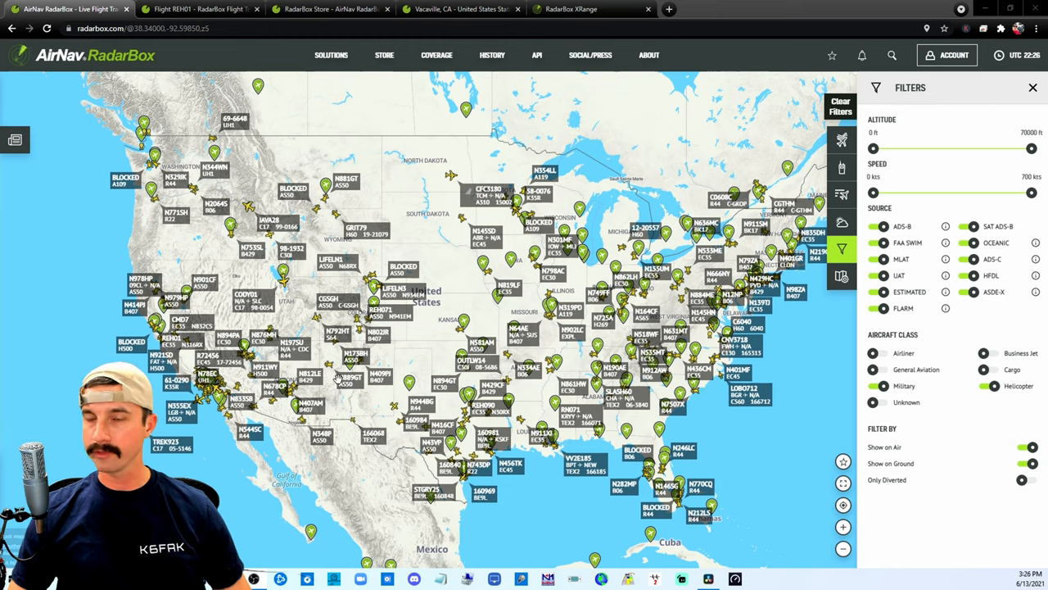
{"action": "mouse_move", "coordinate": [621, 412]}
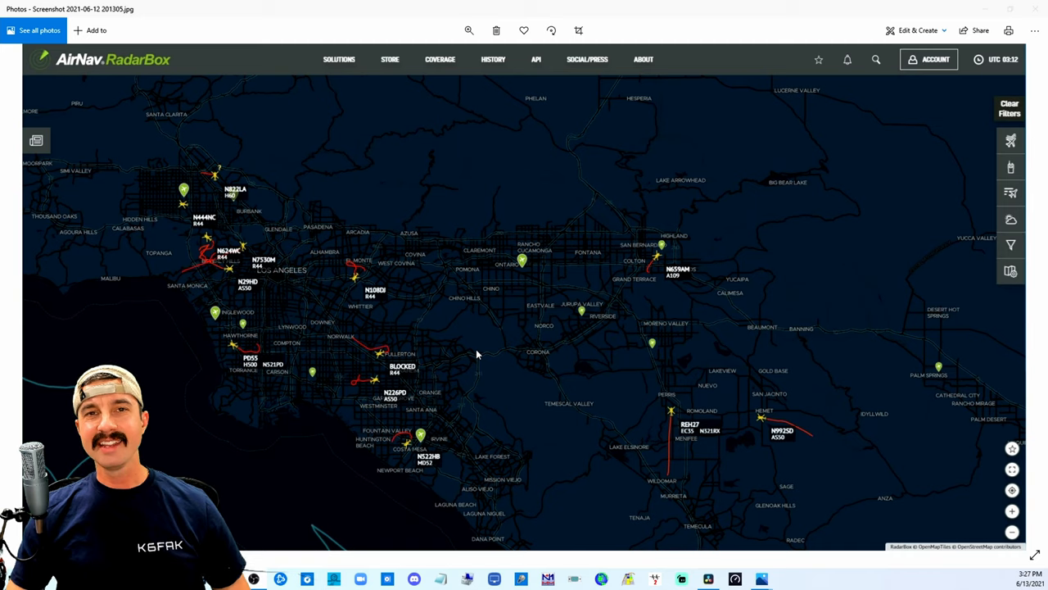
{"action": "mouse_move", "coordinate": [463, 353]}
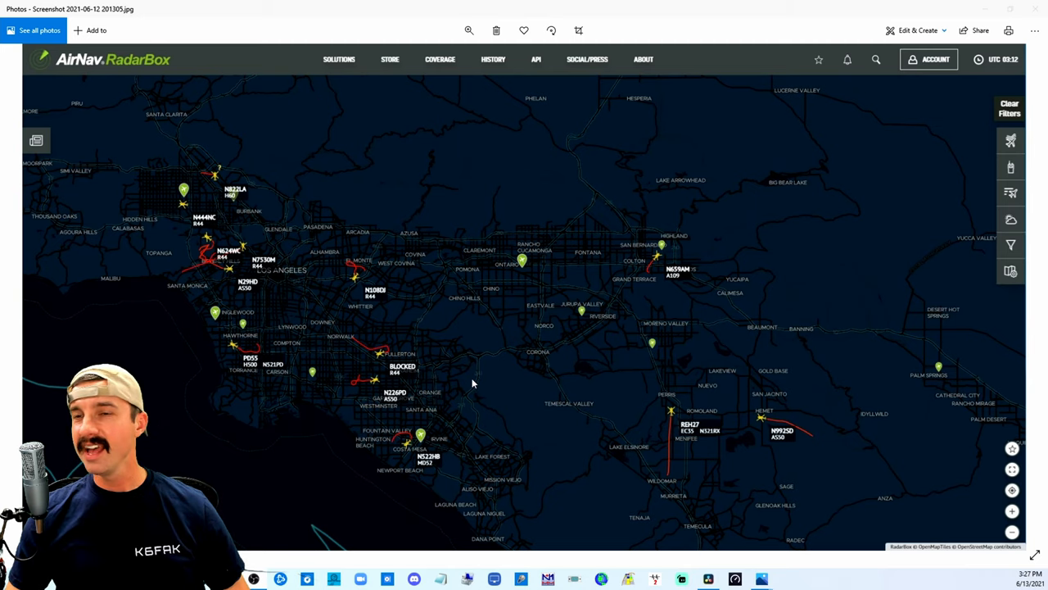
{"action": "mouse_move", "coordinate": [698, 400]}
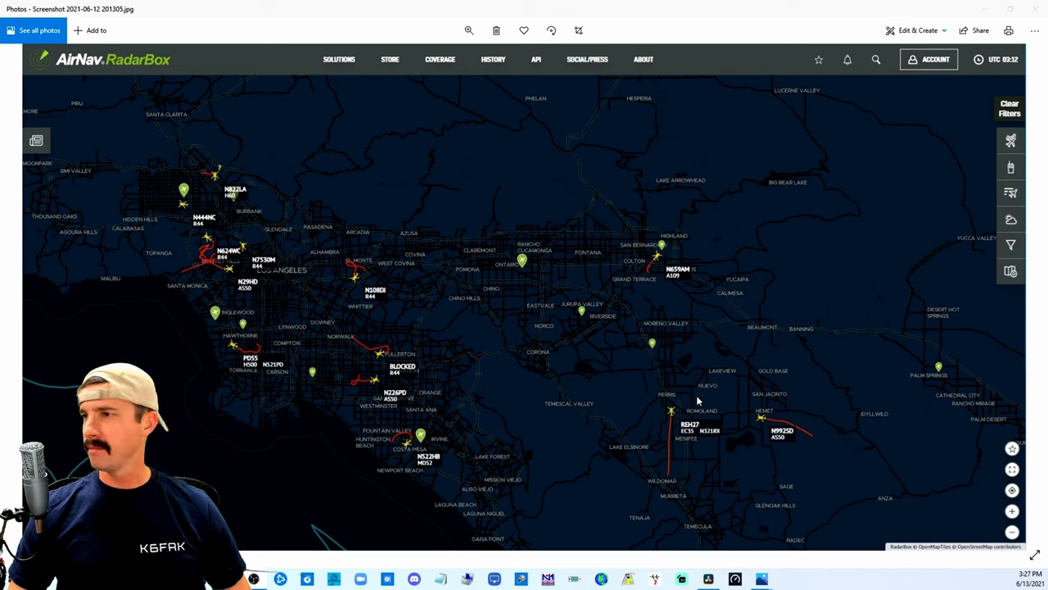
{"action": "mouse_move", "coordinate": [592, 412]}
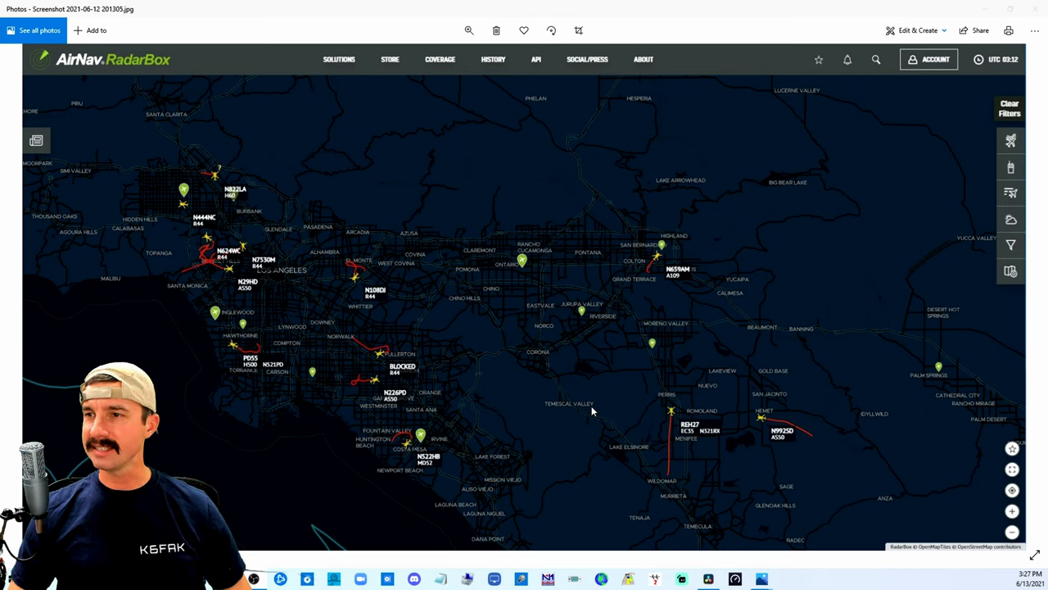
{"action": "mouse_move", "coordinate": [537, 424]}
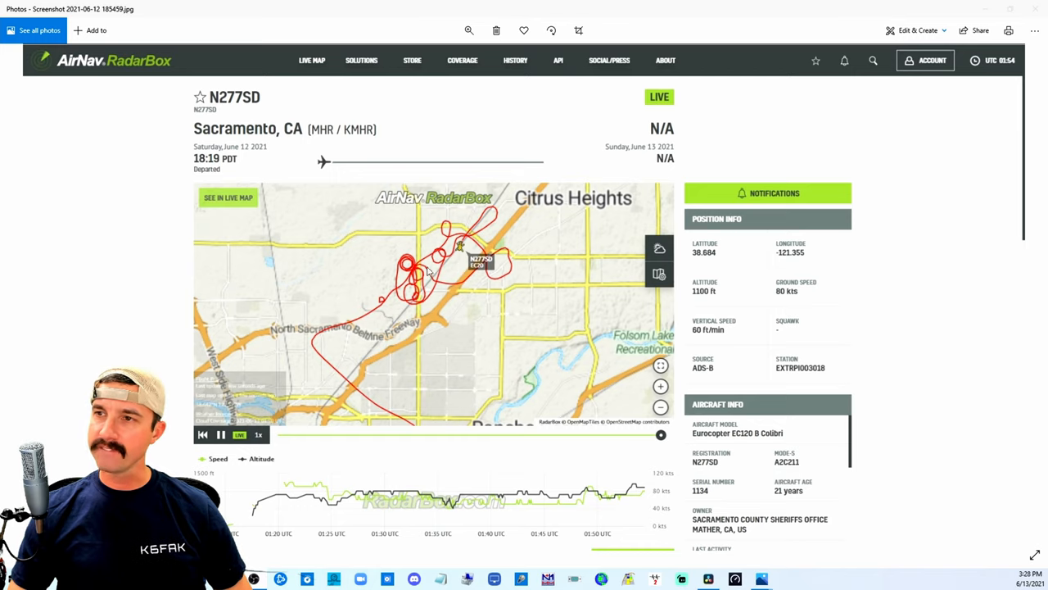
{"action": "mouse_move", "coordinate": [460, 300]}
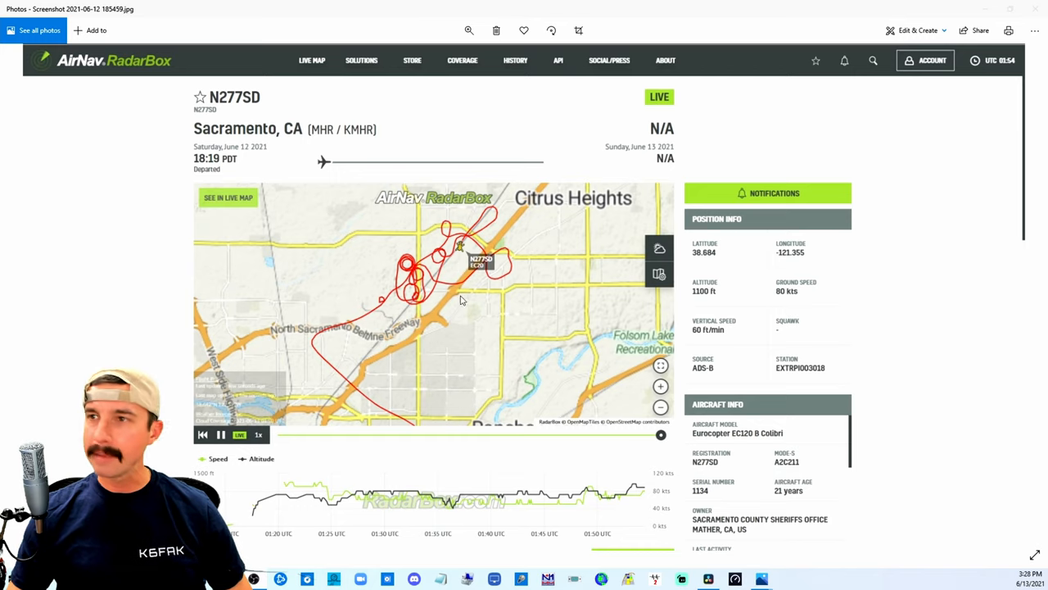
{"action": "mouse_move", "coordinate": [234, 119]}
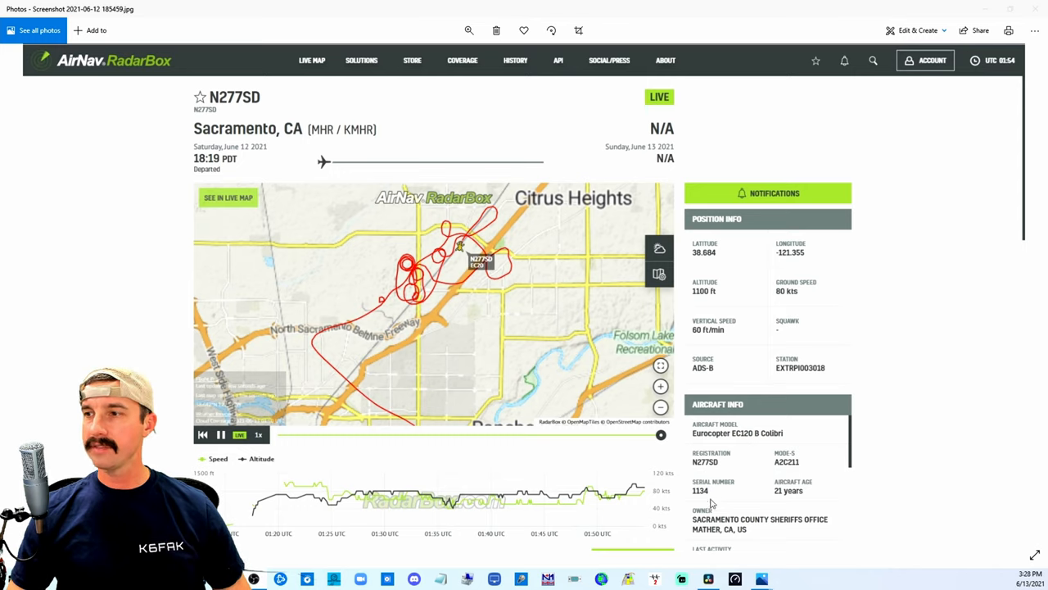
{"action": "mouse_move", "coordinate": [749, 539]}
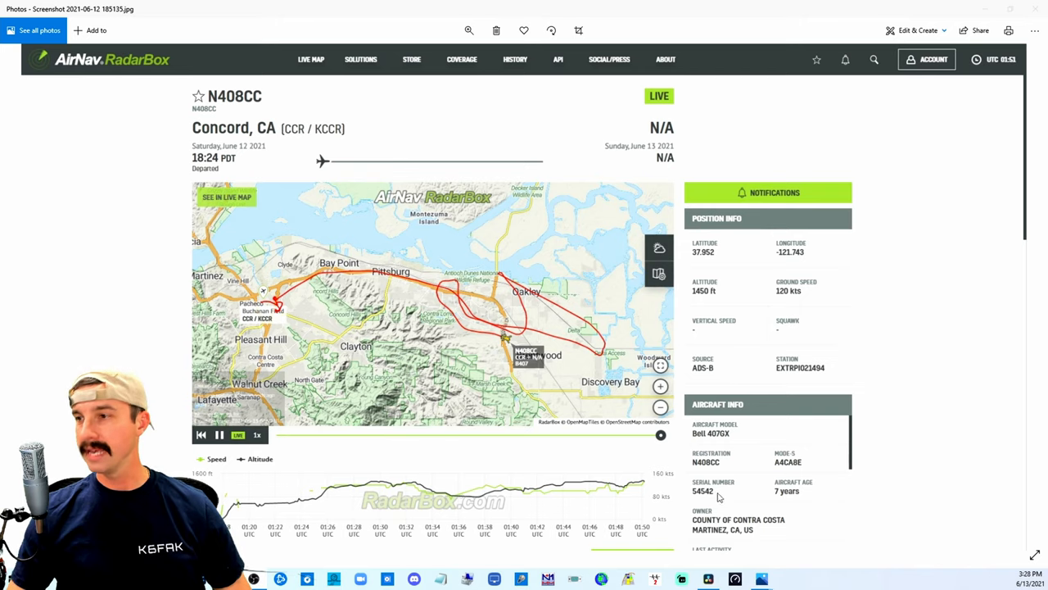
{"action": "mouse_move", "coordinate": [779, 530]}
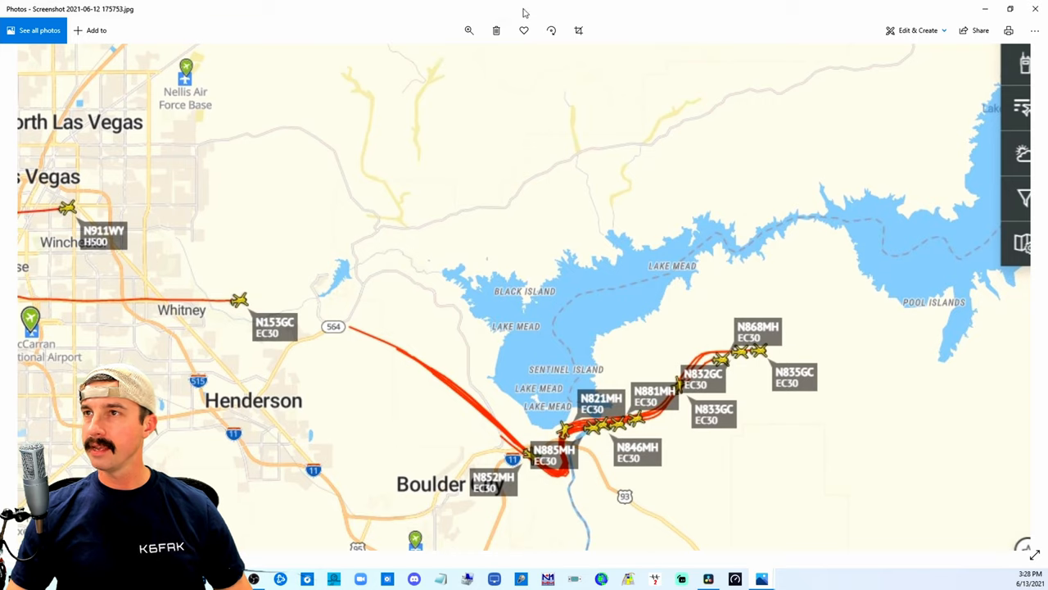
Step: Switch from the helicopter screenshots to RadarBox's ADS-B overview page in the browser
{"action": "left_click", "coordinate": [468, 31]}
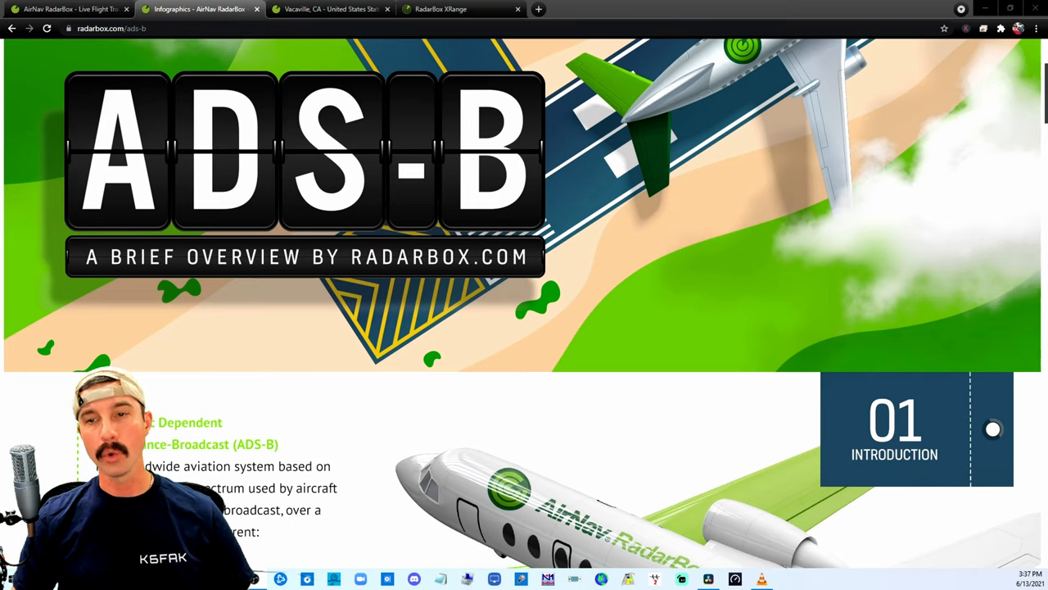
Step: Scroll the ADS-B infographic down to section 02, How Does It Work
{"action": "scroll", "scroll_direction": "down", "scroll_amount": 3}
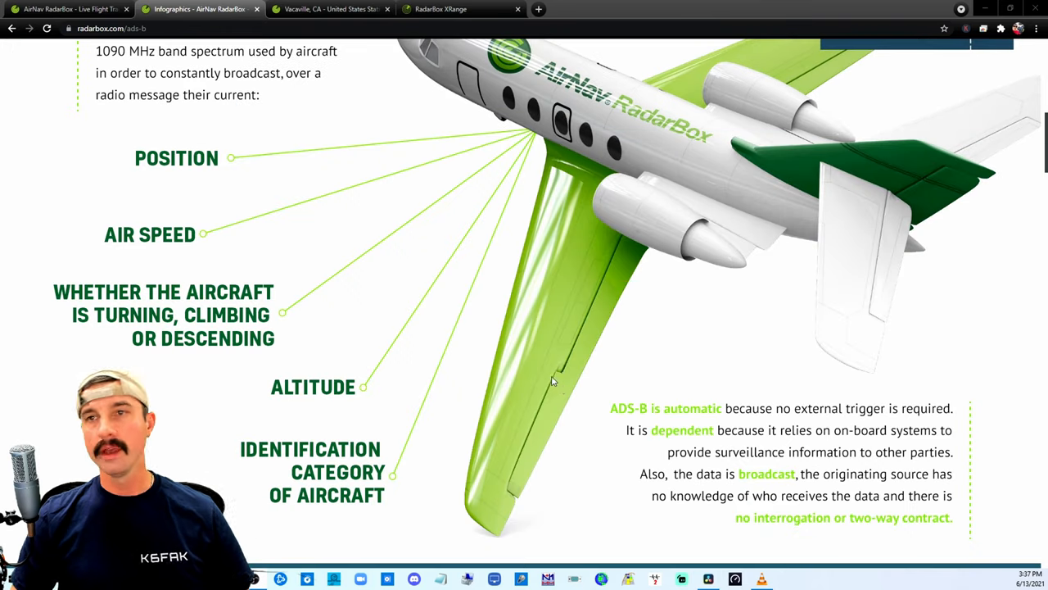
{"action": "mouse_move", "coordinate": [662, 301]}
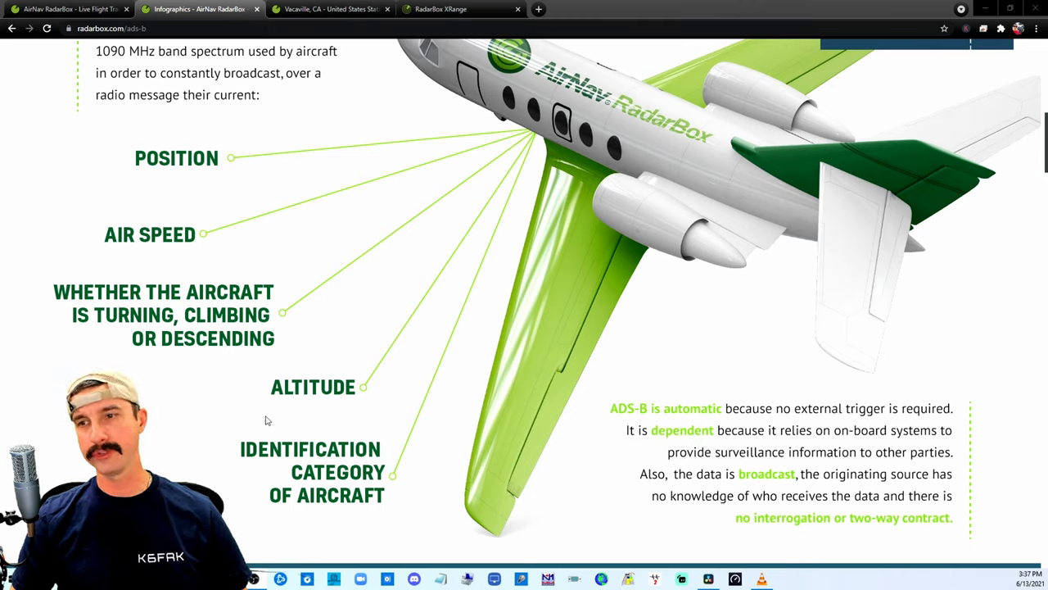
{"action": "scroll", "scroll_direction": "down", "scroll_amount": 3}
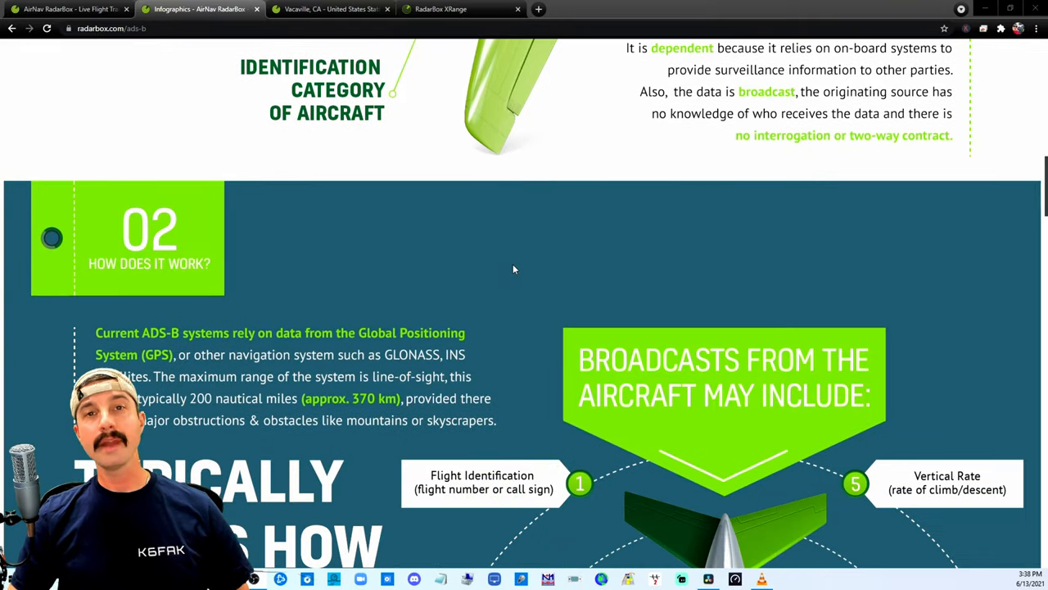
{"action": "scroll", "scroll_direction": "down", "scroll_amount": 3}
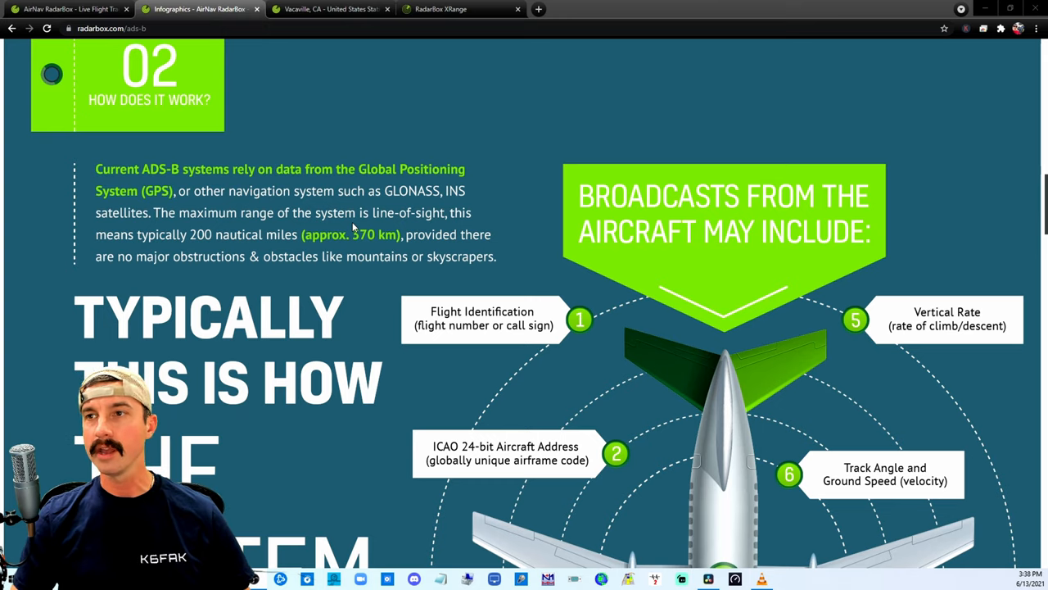
{"action": "mouse_move", "coordinate": [288, 238]}
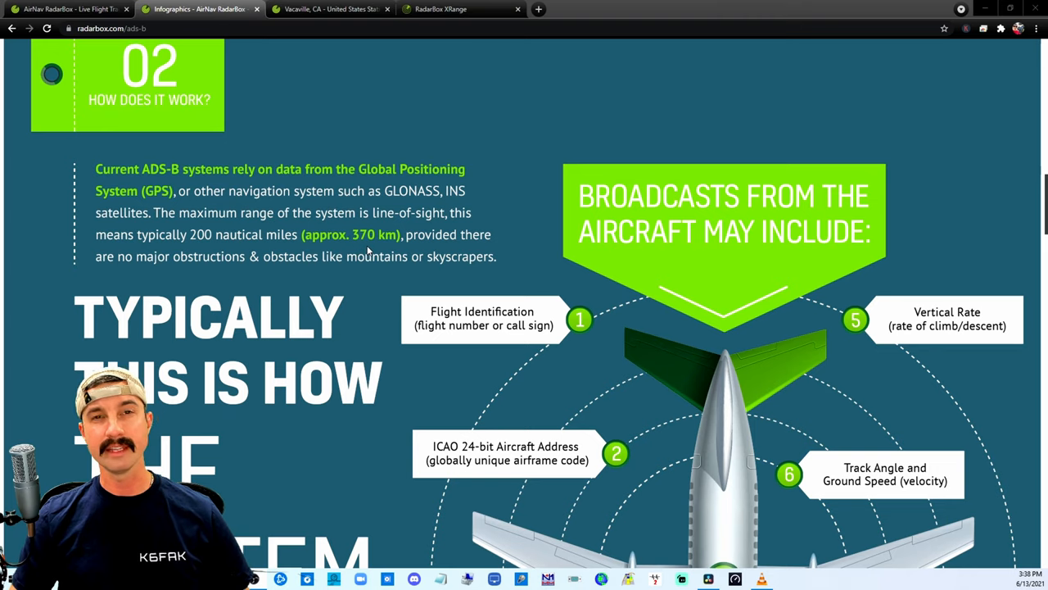
{"action": "scroll", "scroll_direction": "down", "scroll_amount": 3}
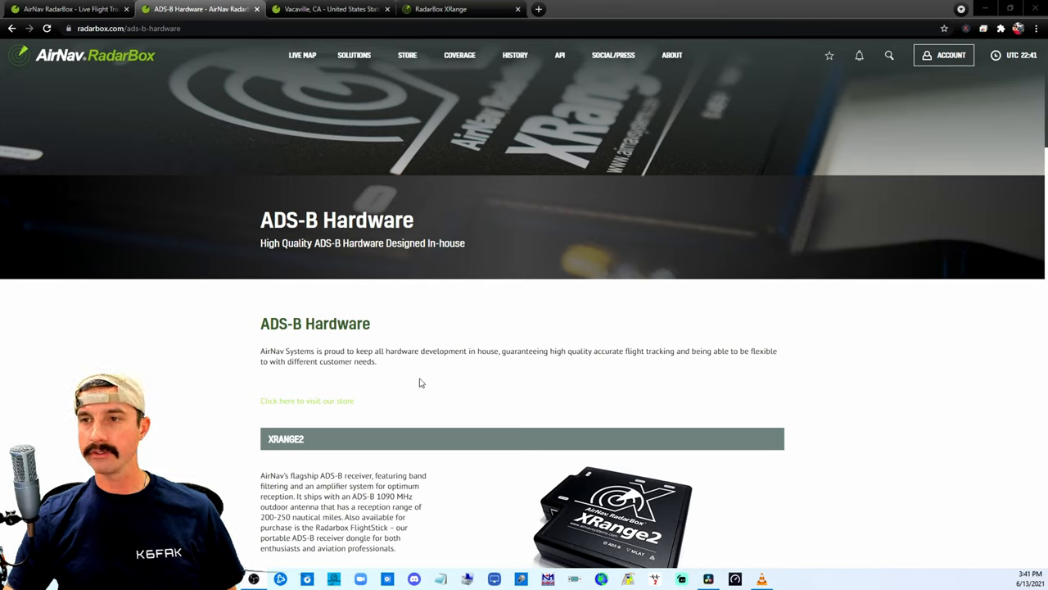
{"action": "mouse_move", "coordinate": [839, 418]}
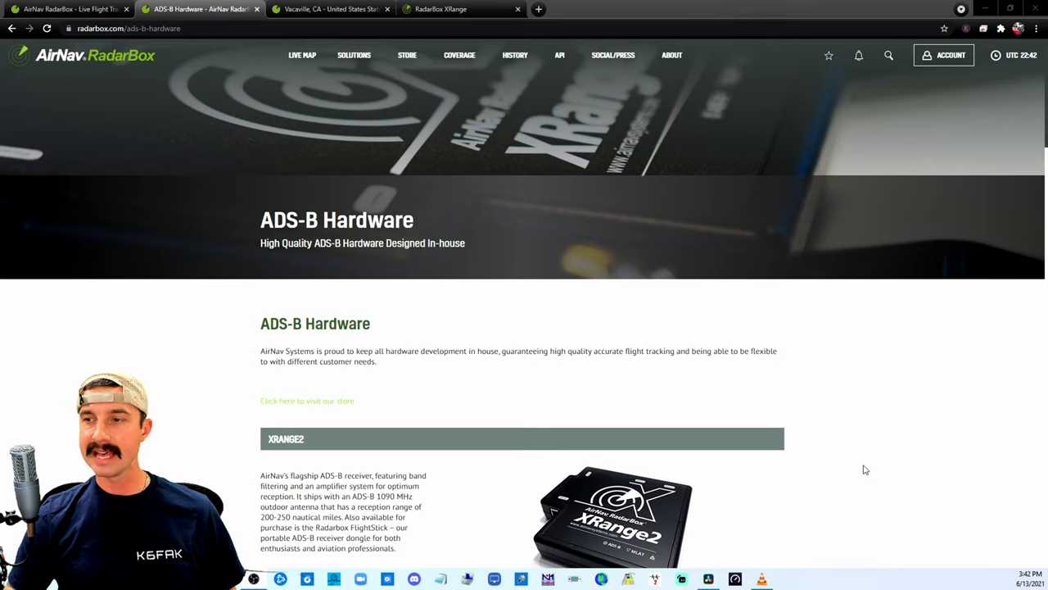
Step: Scroll past XRange2, XRange, FlightSticks and 1090/978 MHz antennas down to MyStation
{"action": "scroll", "scroll_direction": "down", "scroll_amount": 3}
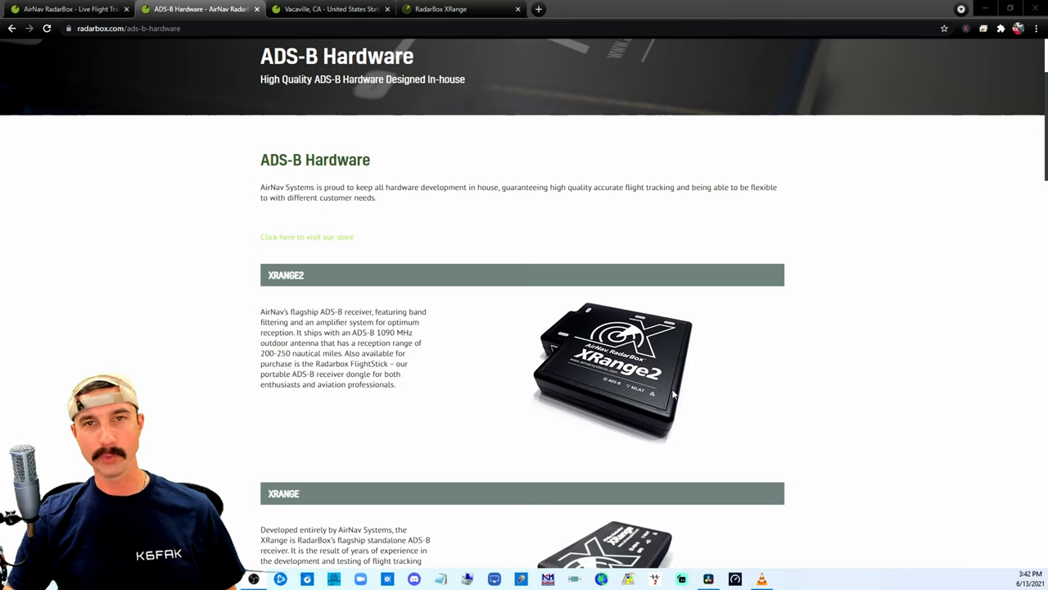
{"action": "scroll", "scroll_direction": "down", "scroll_amount": 3}
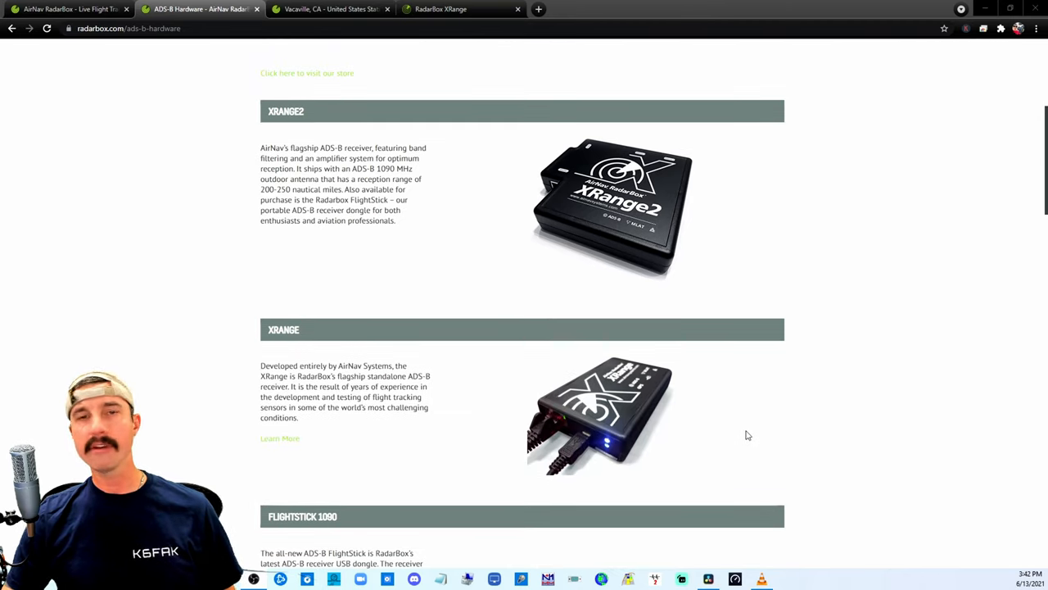
{"action": "scroll", "scroll_direction": "down", "scroll_amount": 3}
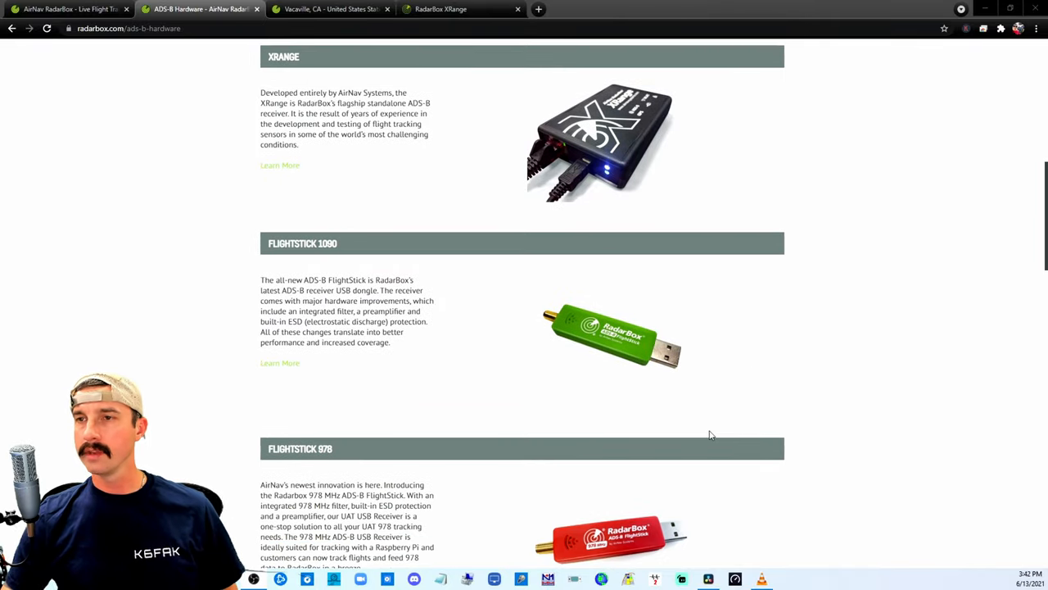
{"action": "mouse_move", "coordinate": [660, 348]}
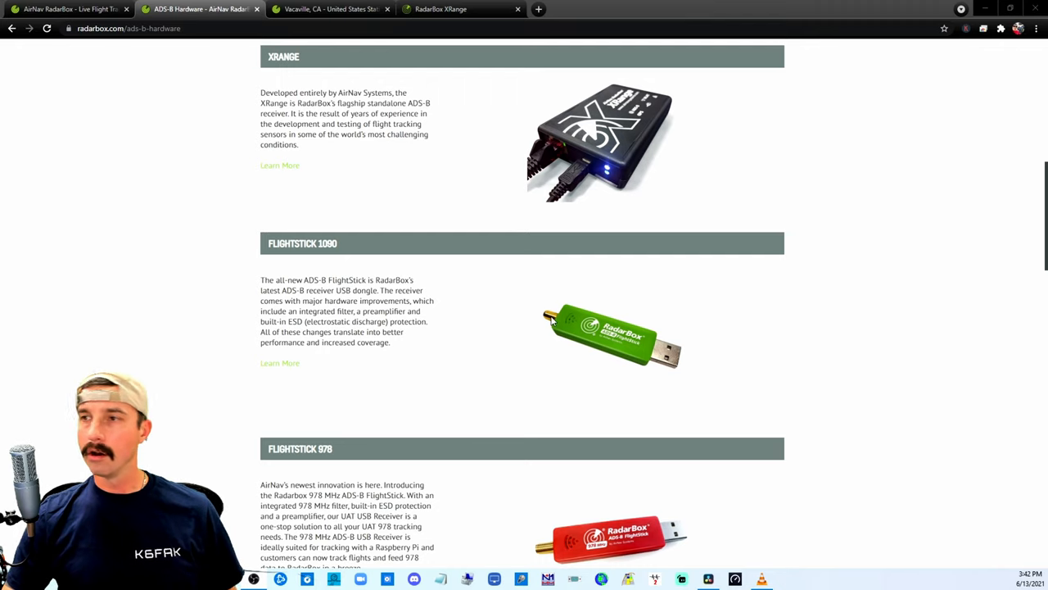
{"action": "scroll", "scroll_direction": "down", "scroll_amount": 3}
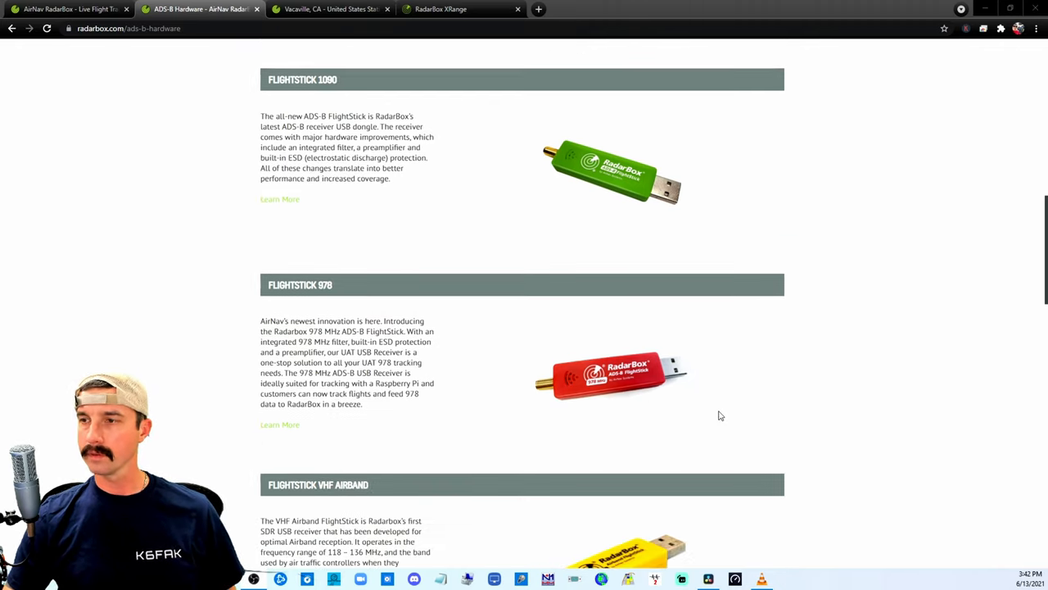
{"action": "scroll", "scroll_direction": "down", "scroll_amount": 3}
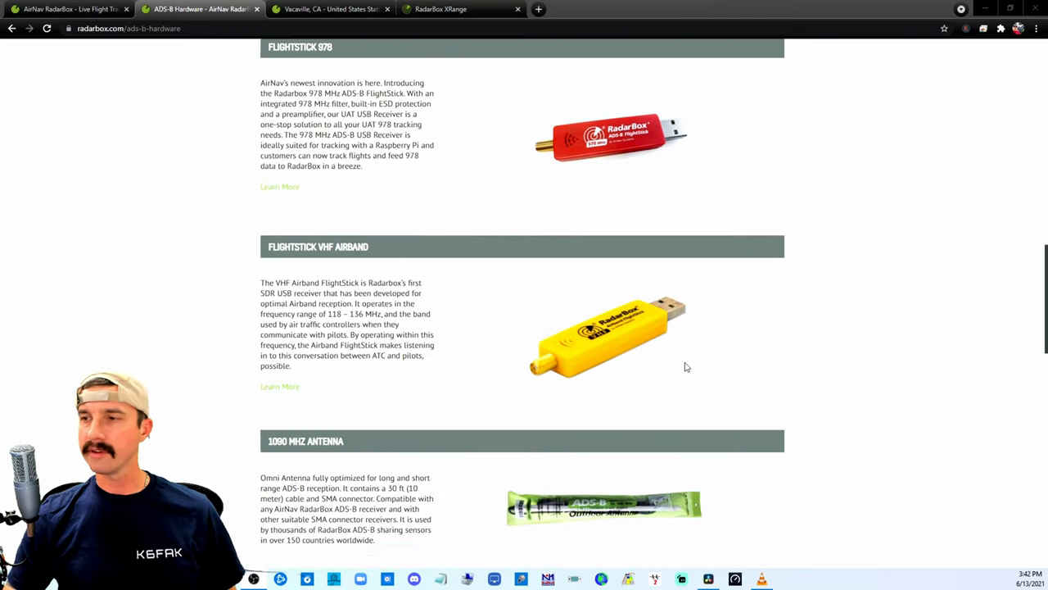
{"action": "scroll", "scroll_direction": "down", "scroll_amount": 3}
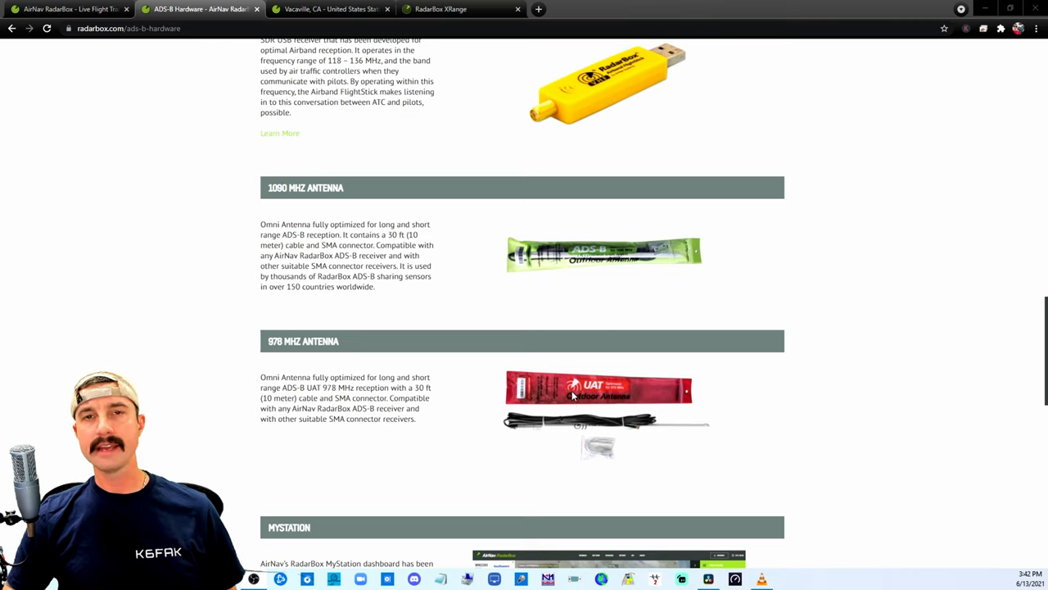
{"action": "mouse_move", "coordinate": [572, 404]}
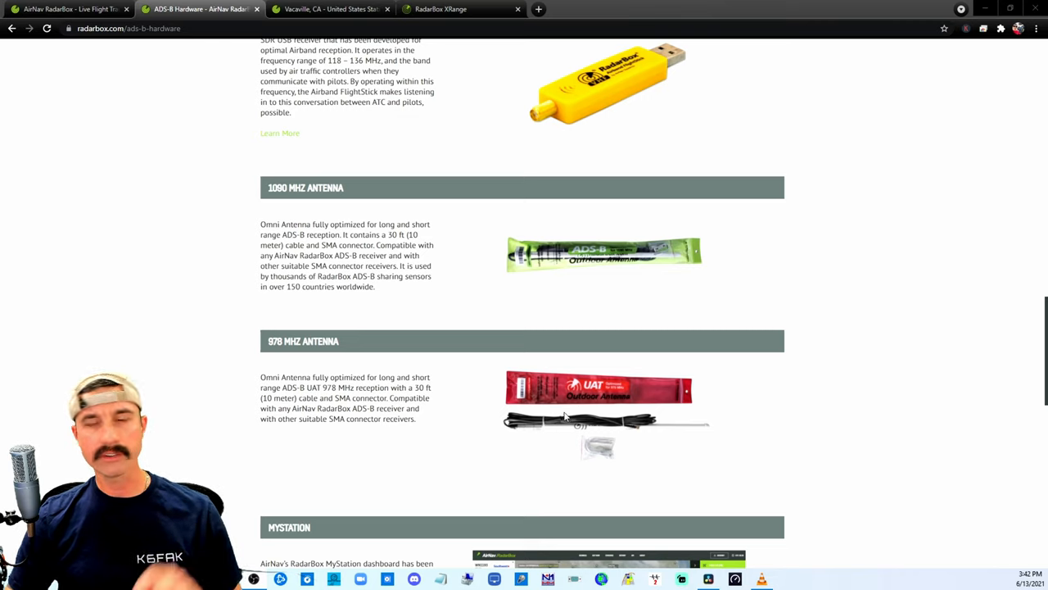
{"action": "mouse_move", "coordinate": [553, 438]}
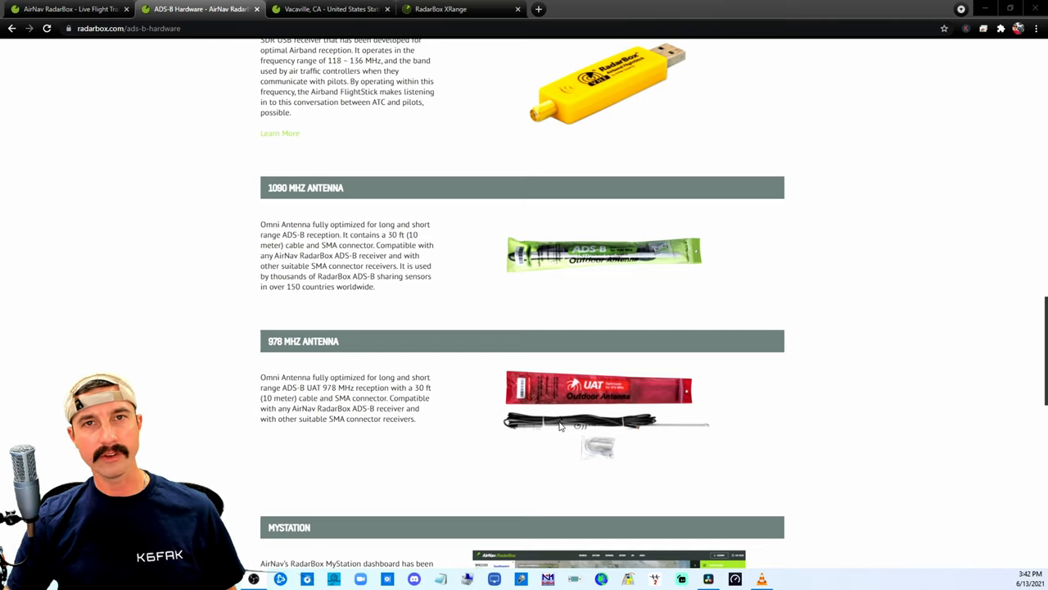
{"action": "mouse_move", "coordinate": [522, 506]}
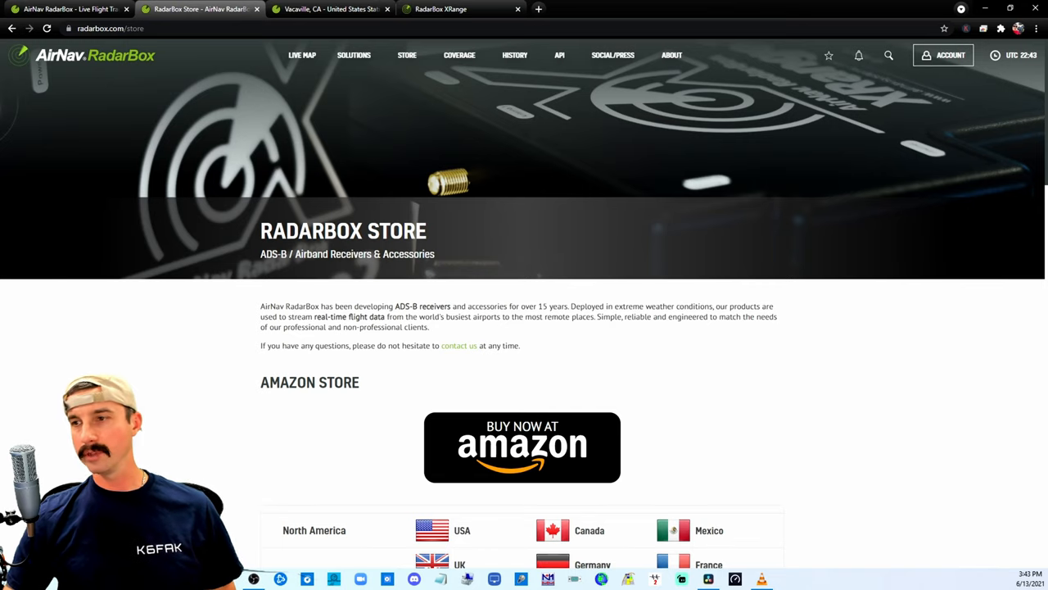
Step: Scroll the Store page past Amazon links to the online store's FlightSticks, antennas and XRange receivers
{"action": "scroll", "scroll_direction": "down", "scroll_amount": 3}
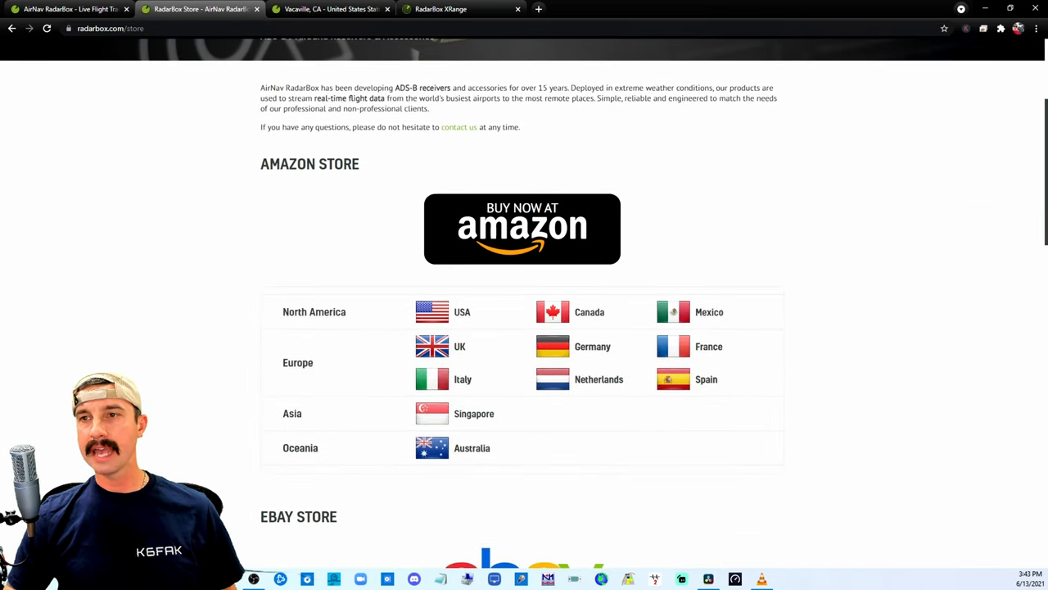
{"action": "scroll", "scroll_direction": "down", "scroll_amount": 3}
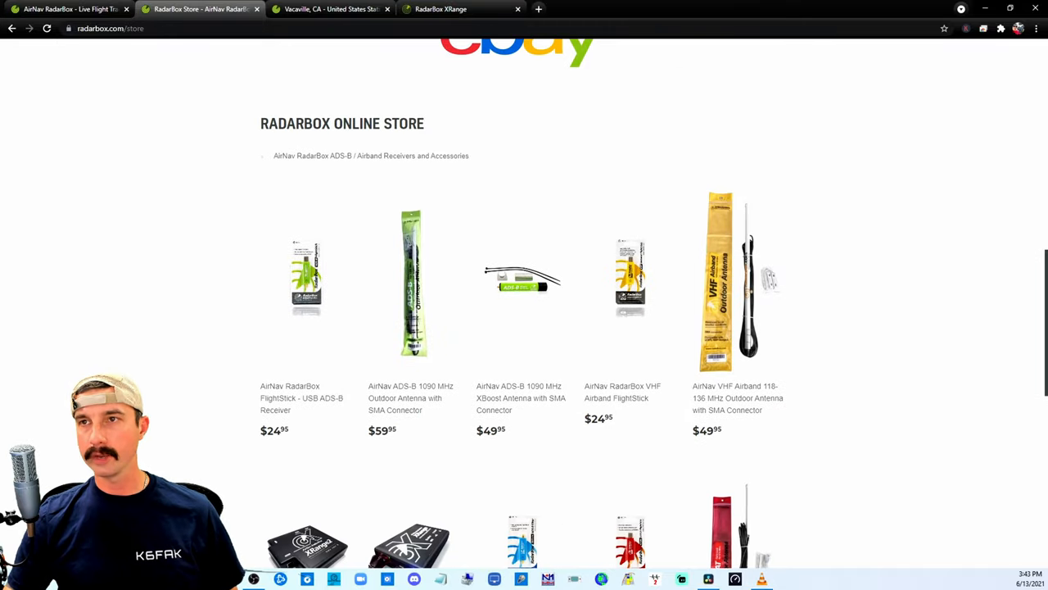
{"action": "scroll", "scroll_direction": "down", "scroll_amount": 3}
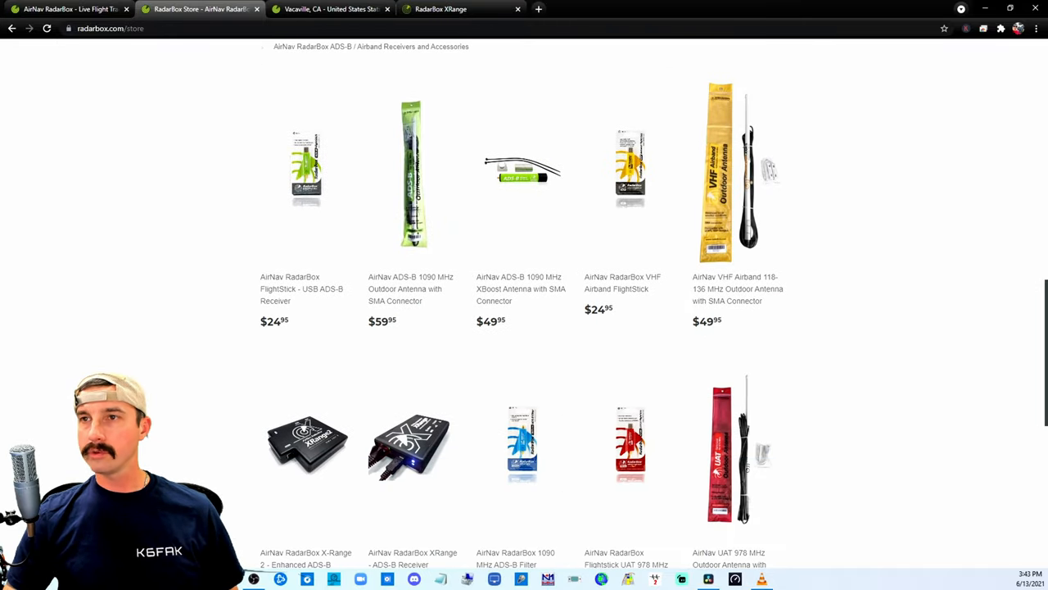
{"action": "mouse_move", "coordinate": [249, 369]}
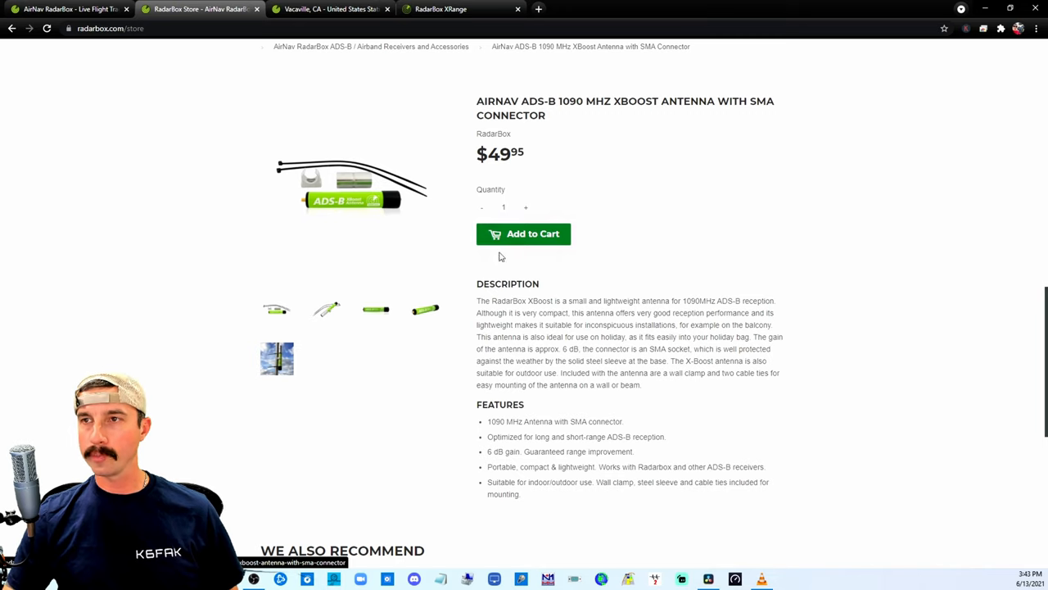
Step: Open the X-Range 2 Enhanced ADS-B Receiver product page, priced $299.95
{"action": "left_click", "coordinate": [277, 359]}
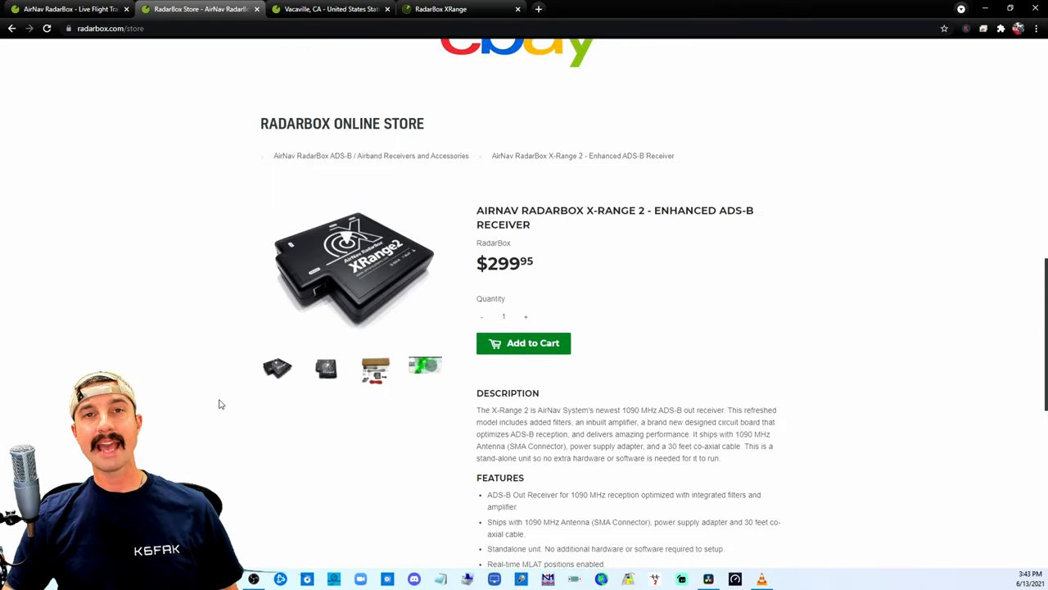
{"action": "mouse_move", "coordinate": [213, 410]}
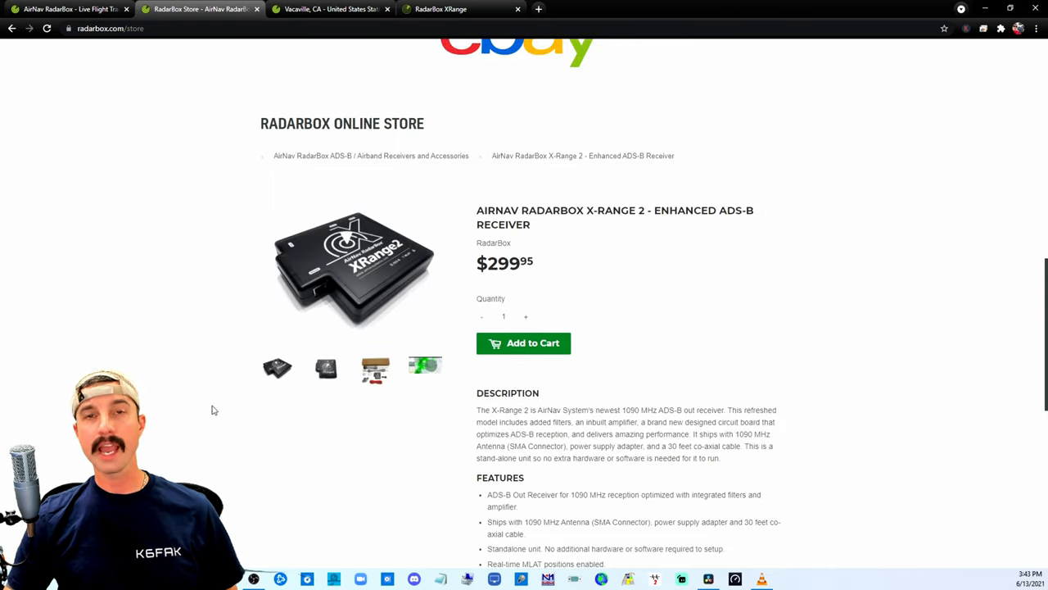
{"action": "mouse_move", "coordinate": [237, 393]}
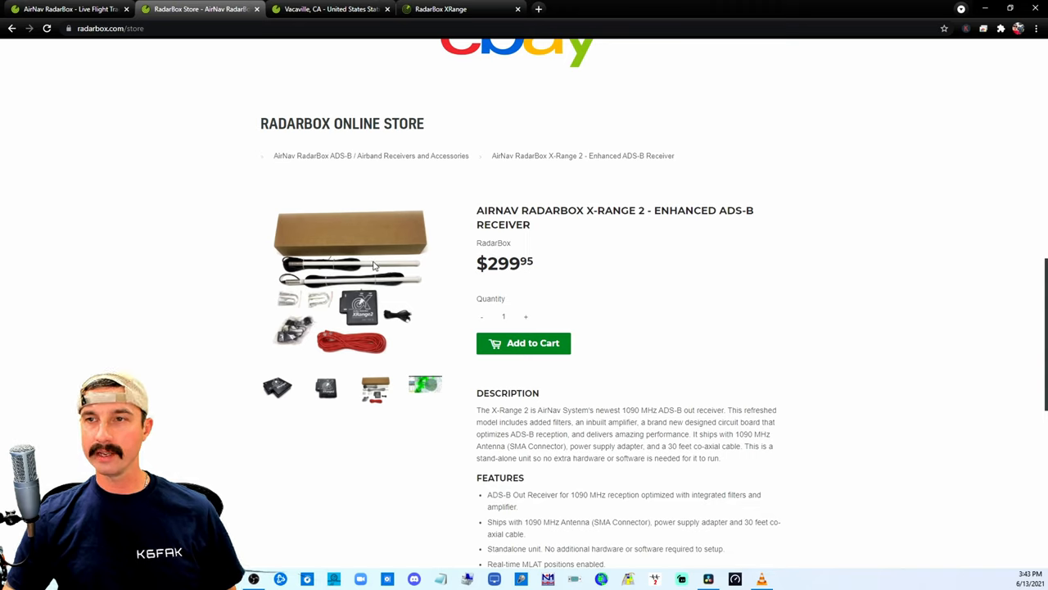
{"action": "mouse_move", "coordinate": [262, 364]}
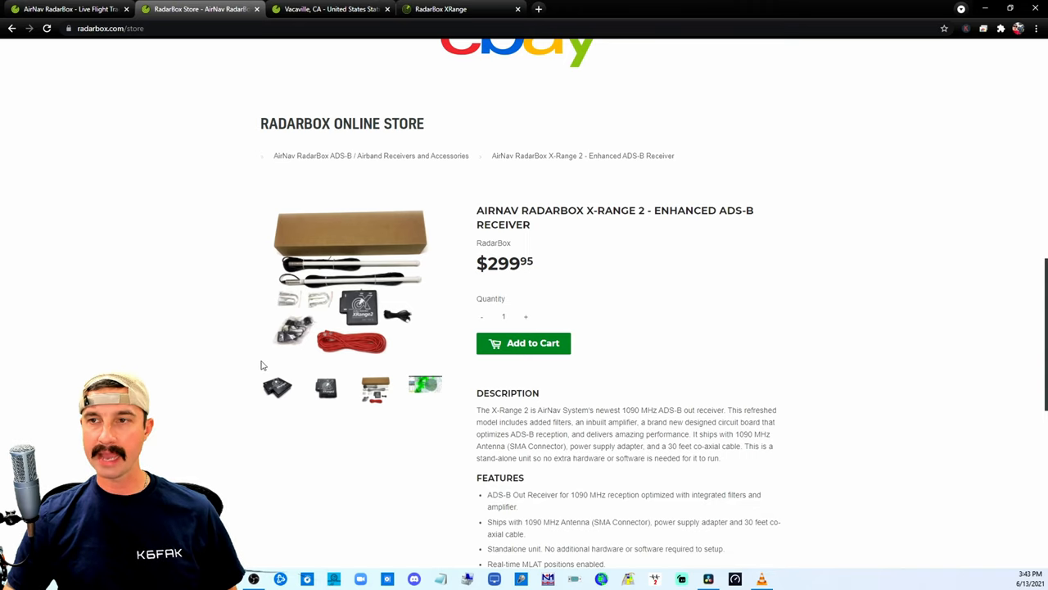
{"action": "mouse_move", "coordinate": [362, 356]}
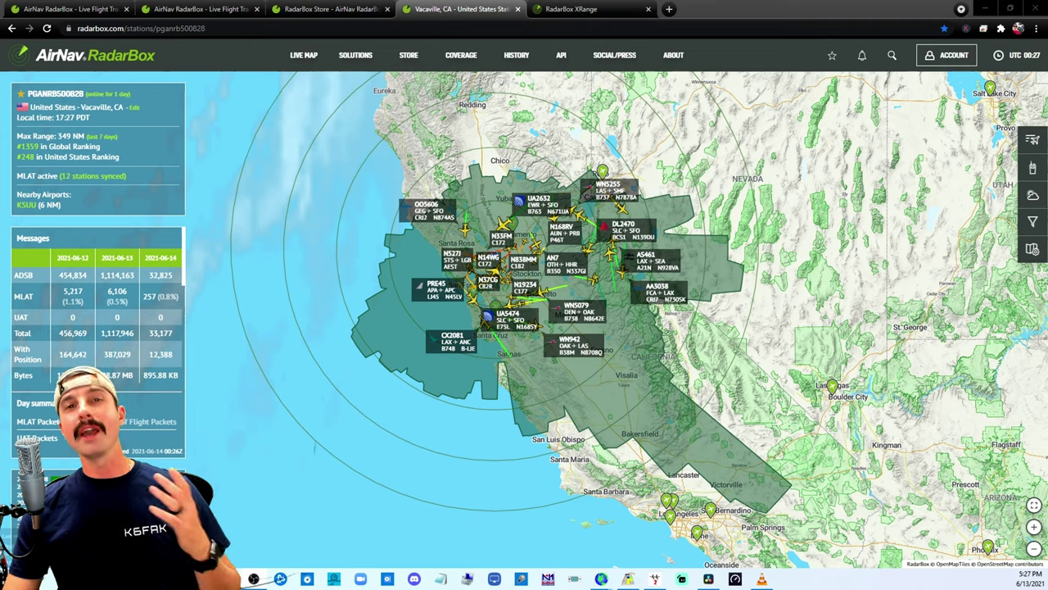
Step: Switch to the Vacaville, CA feeder station tab
{"action": "left_click", "coordinate": [1034, 222]}
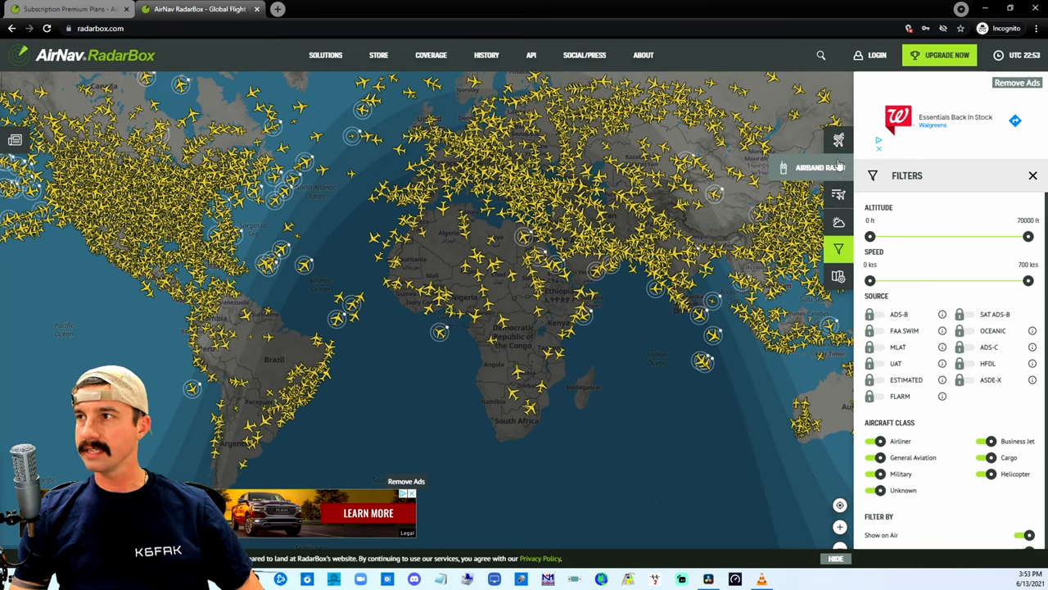
Step: Preview the Flight List and Weather layers, then show the Spotter, Pilot and Business plans
{"action": "left_click", "coordinate": [845, 195]}
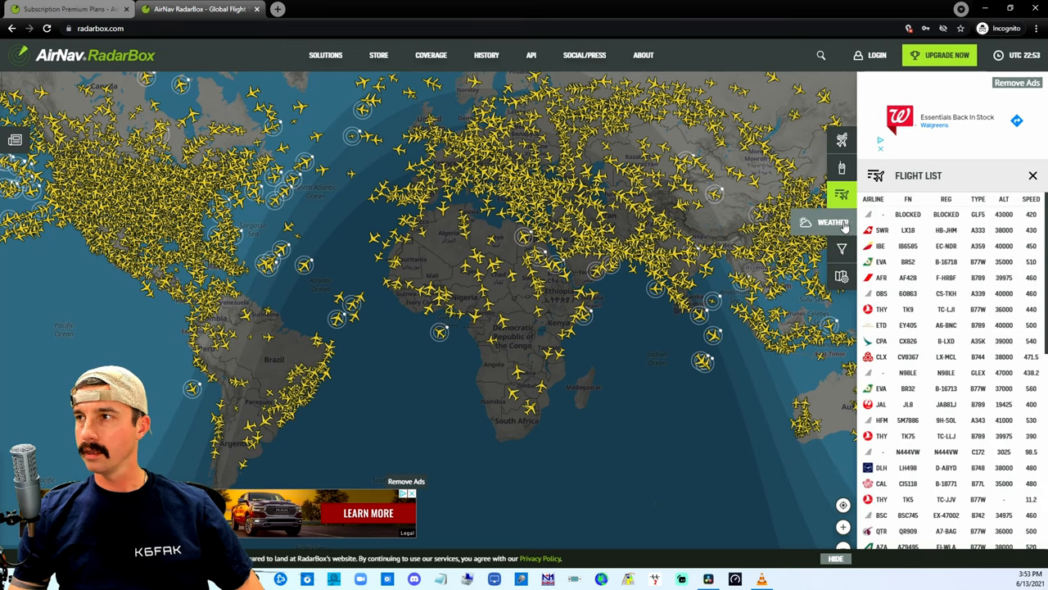
{"action": "left_click", "coordinate": [841, 222]}
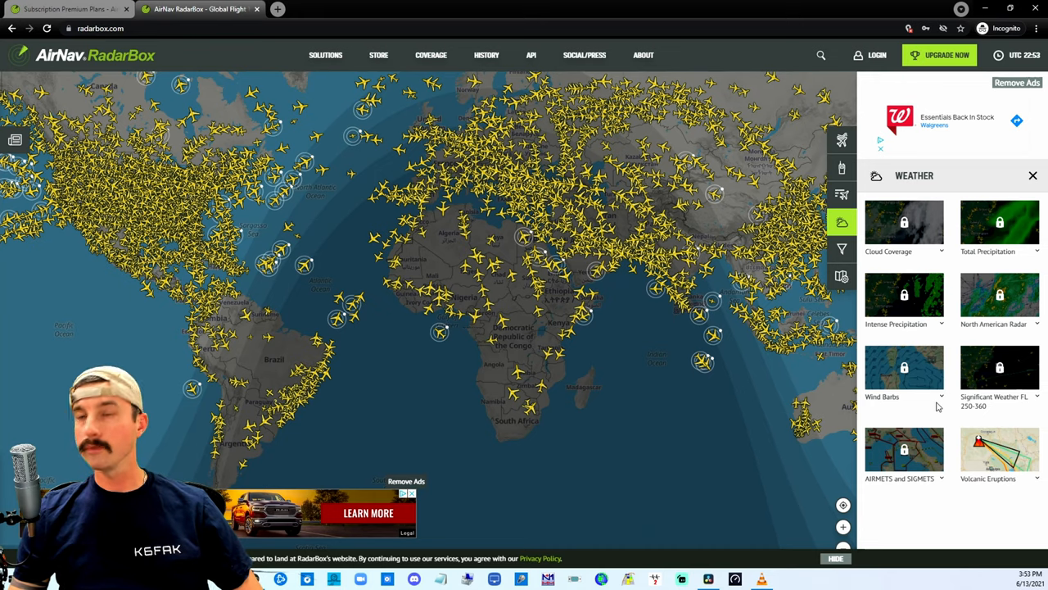
{"action": "left_click", "coordinate": [66, 9]}
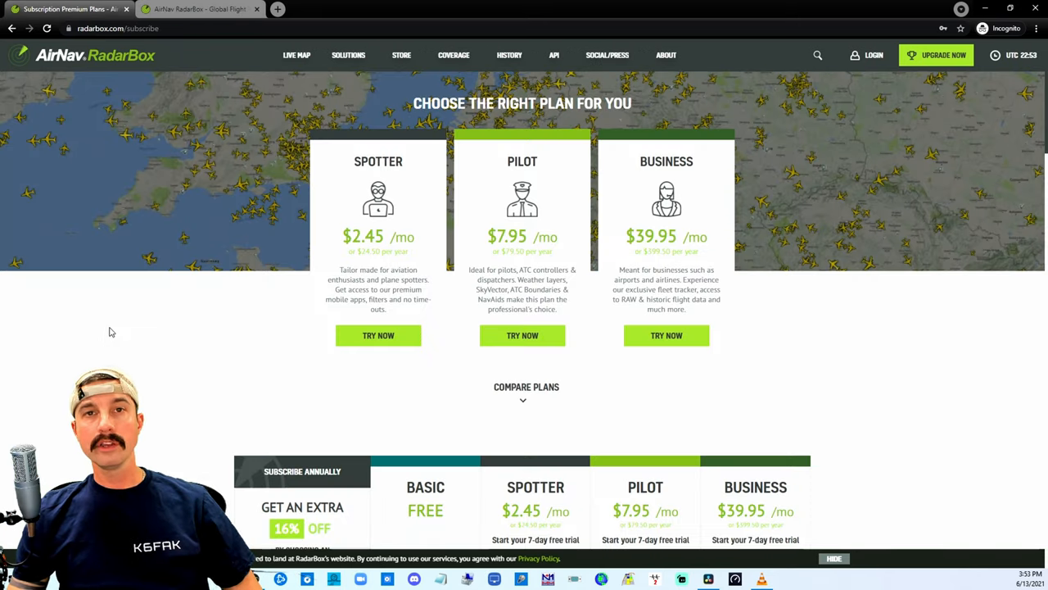
{"action": "mouse_move", "coordinate": [275, 207]}
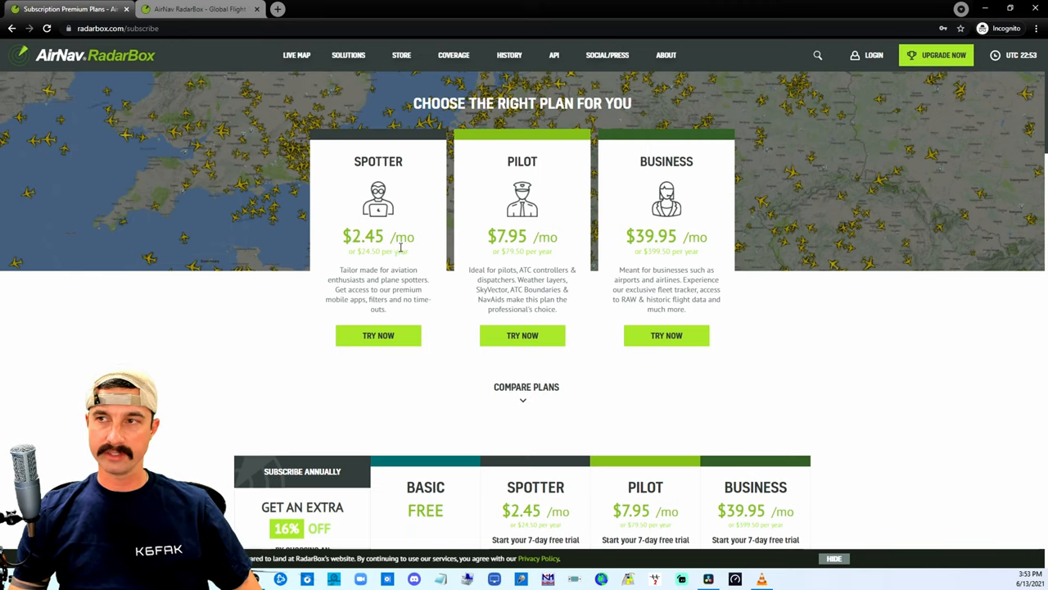
{"action": "mouse_move", "coordinate": [853, 282]}
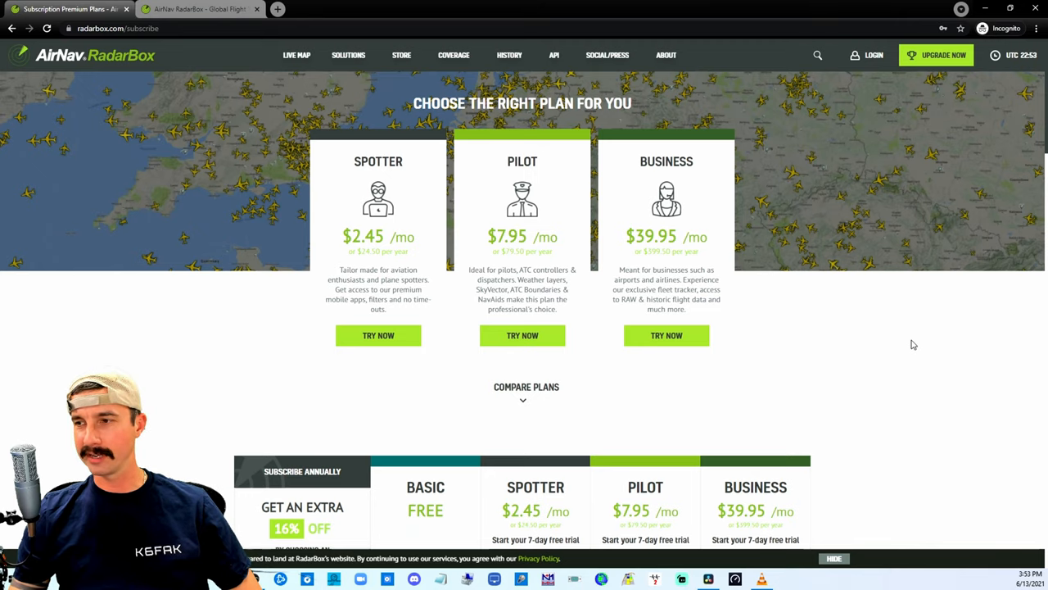
{"action": "scroll", "scroll_direction": "down", "scroll_amount": 3}
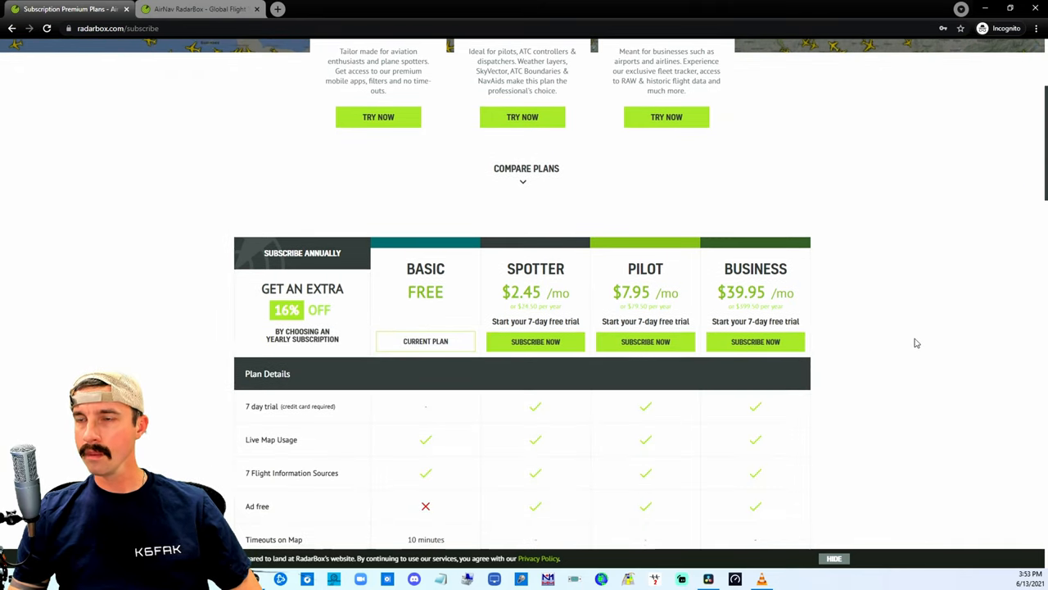
{"action": "scroll", "scroll_direction": "down", "scroll_amount": 3}
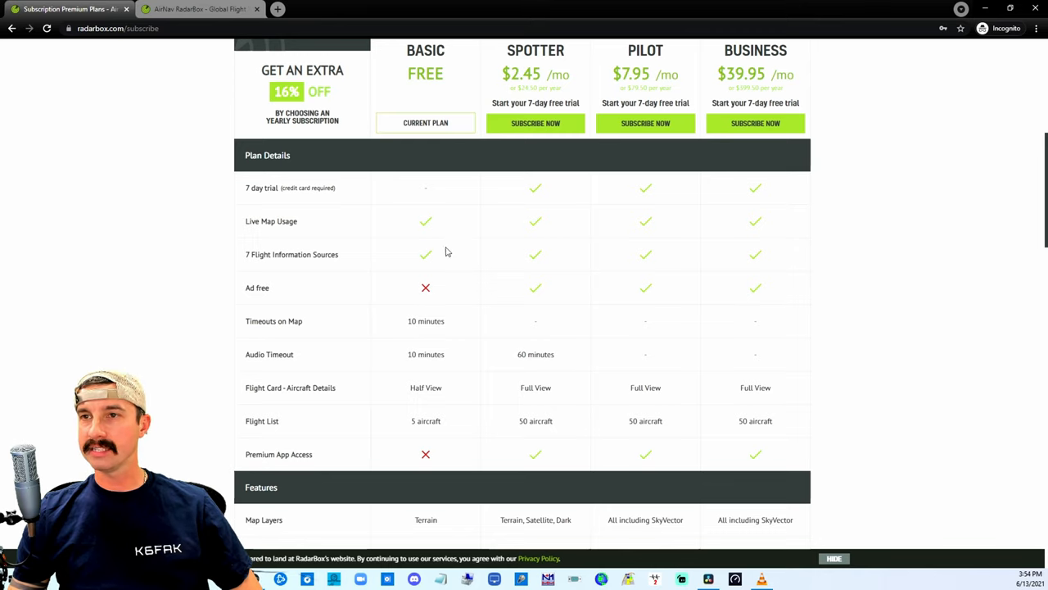
{"action": "mouse_move", "coordinate": [442, 257]}
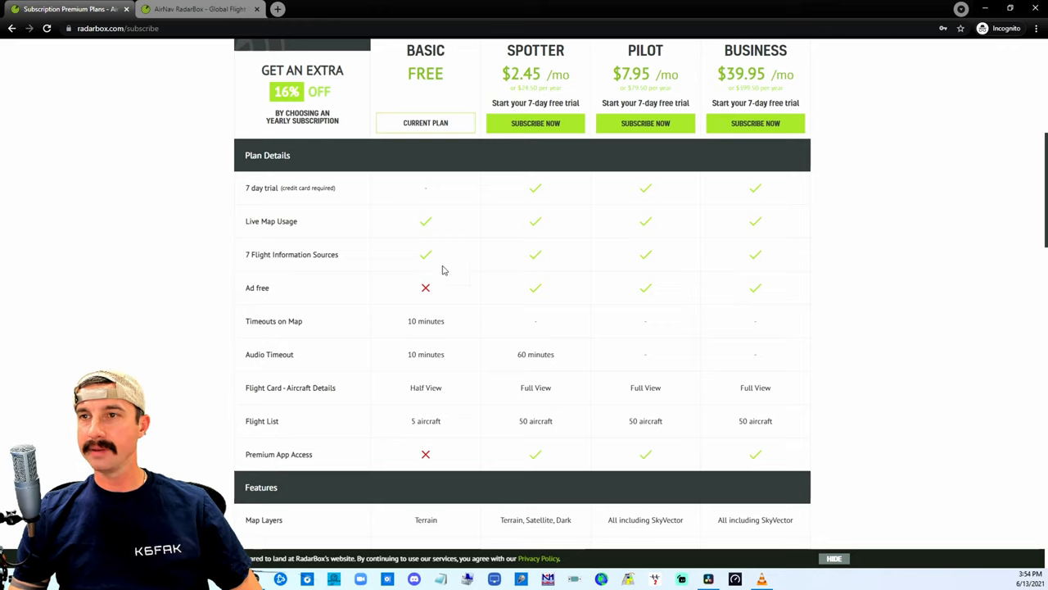
{"action": "scroll", "scroll_direction": "down", "scroll_amount": 3}
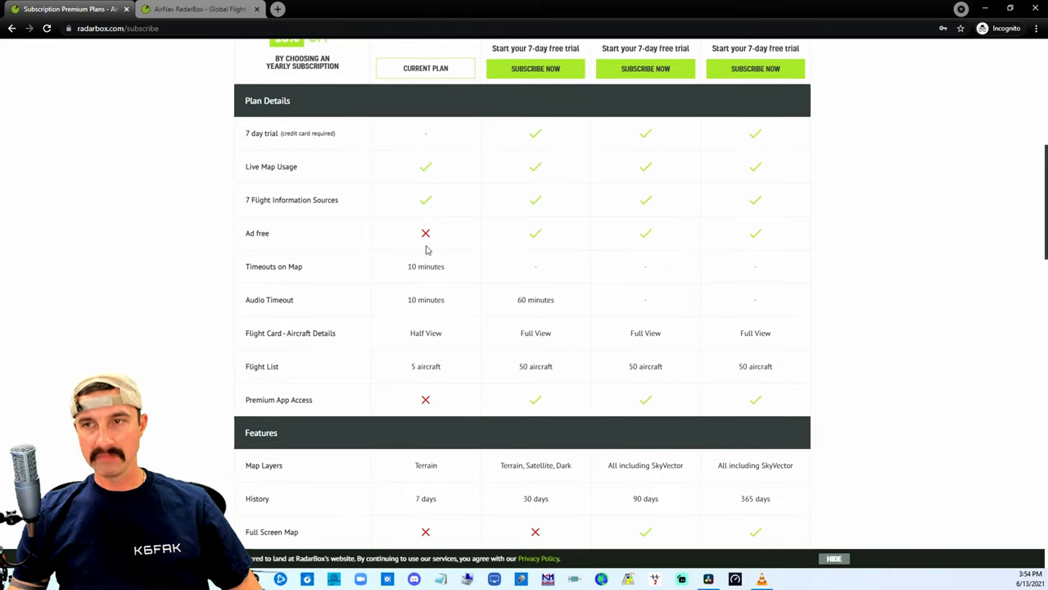
{"action": "mouse_move", "coordinate": [451, 276]}
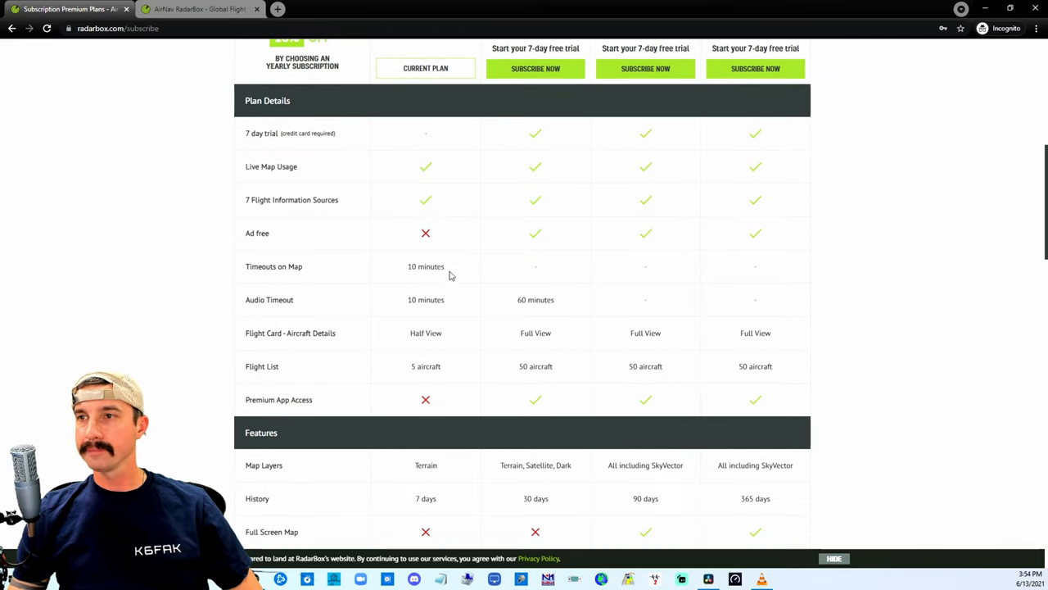
{"action": "scroll", "scroll_direction": "down", "scroll_amount": 3}
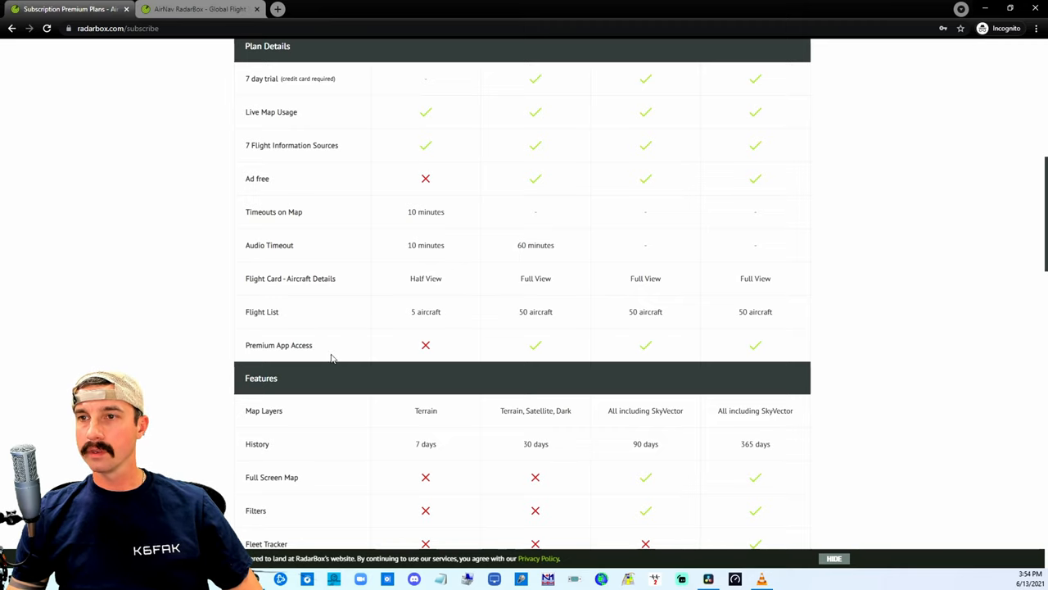
{"action": "scroll", "scroll_direction": "down", "scroll_amount": 3}
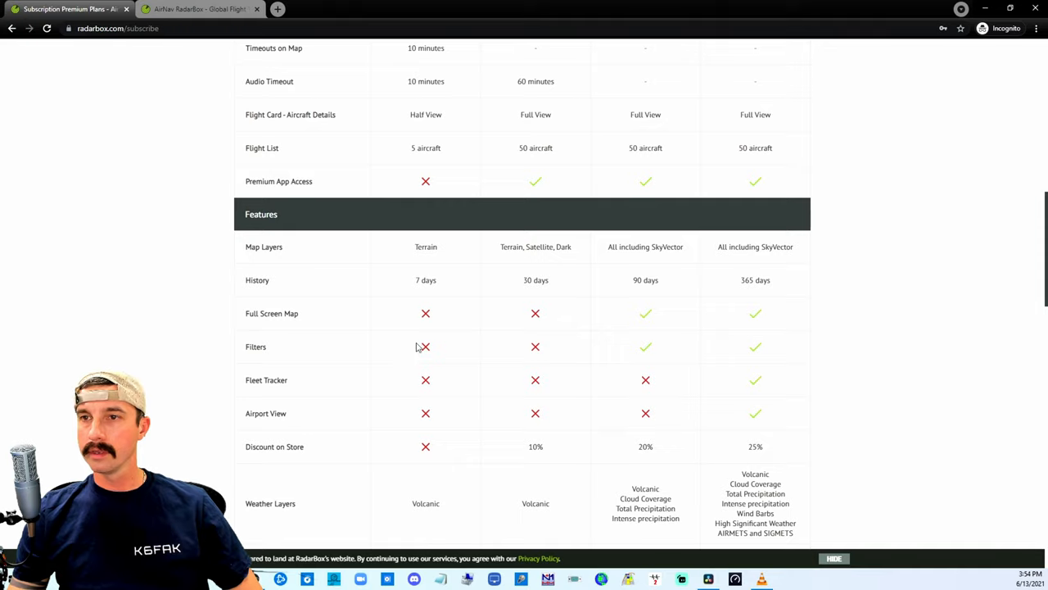
{"action": "scroll", "scroll_direction": "down", "scroll_amount": 3}
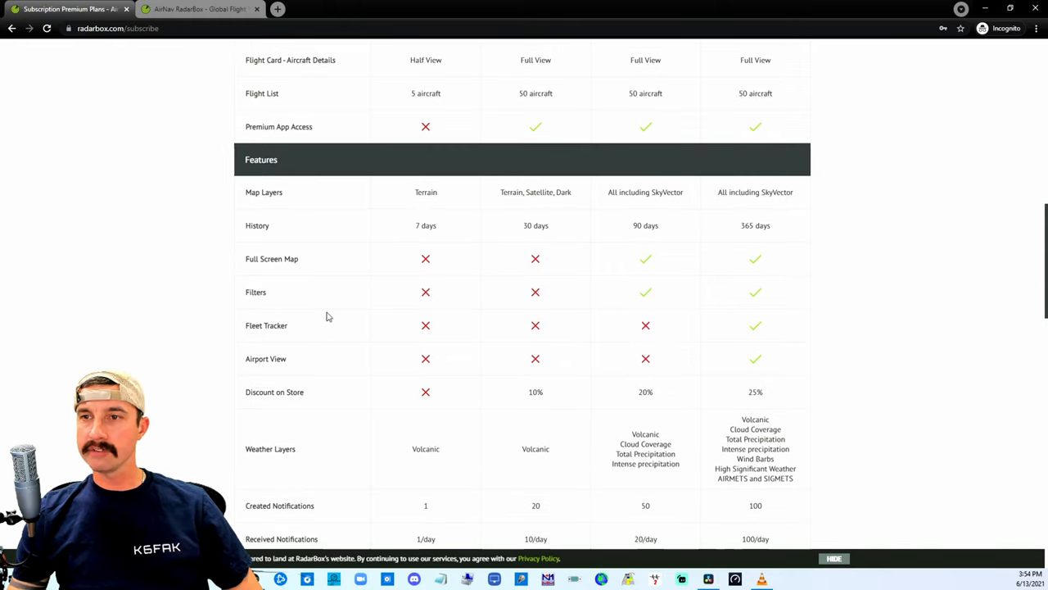
{"action": "scroll", "scroll_direction": "down", "scroll_amount": 3}
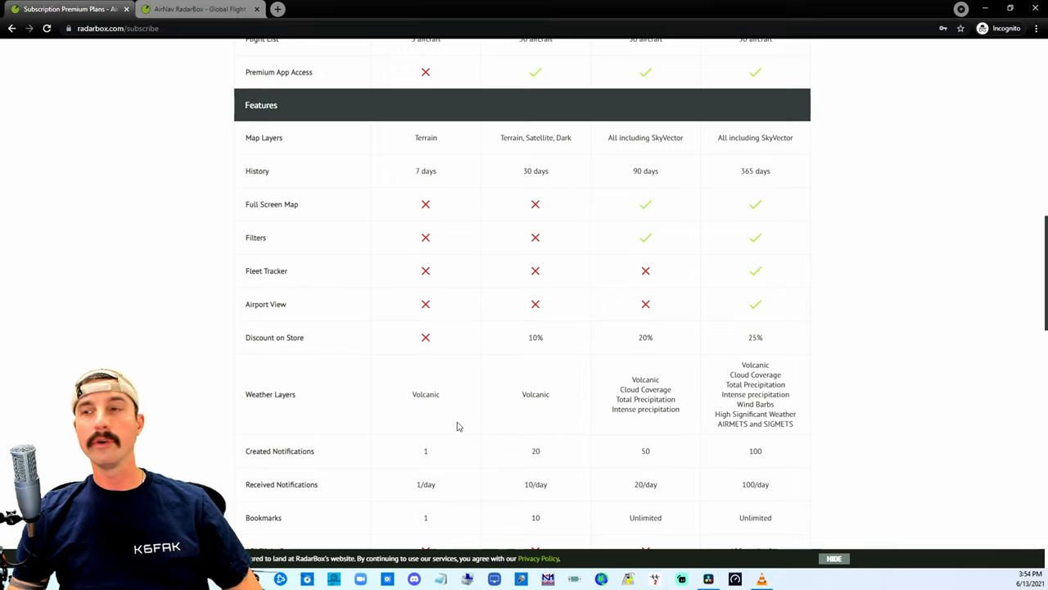
{"action": "scroll", "scroll_direction": "up", "scroll_amount": 3}
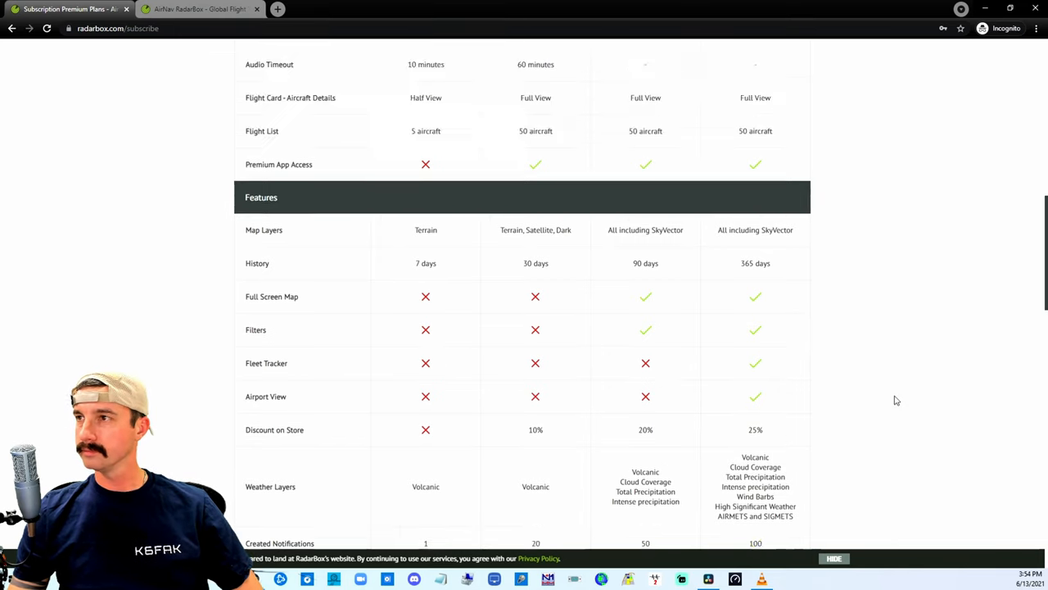
{"action": "scroll", "scroll_direction": "up", "scroll_amount": 3}
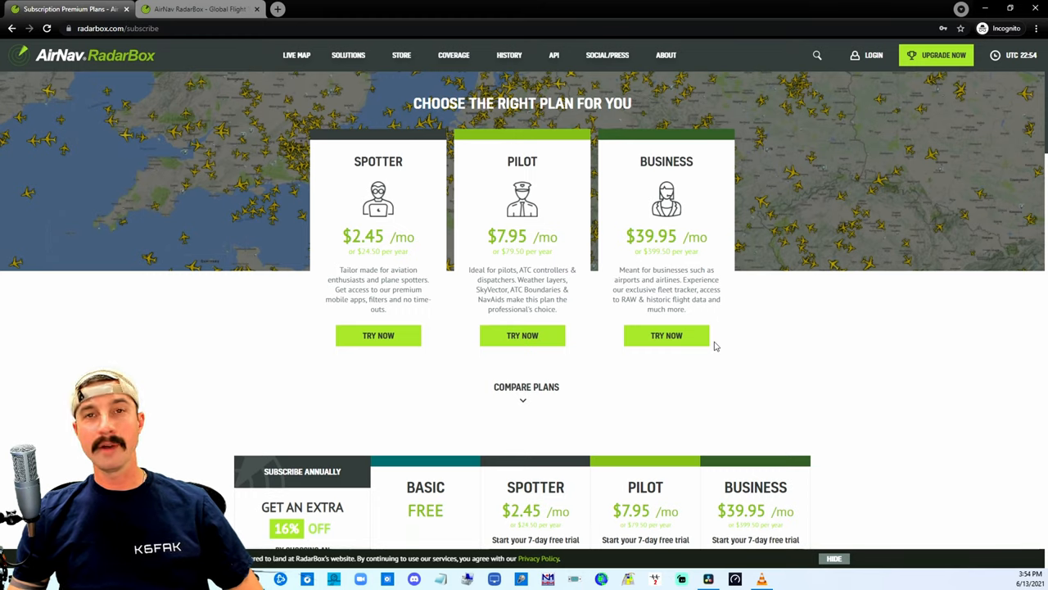
{"action": "scroll", "scroll_direction": "down", "scroll_amount": 3}
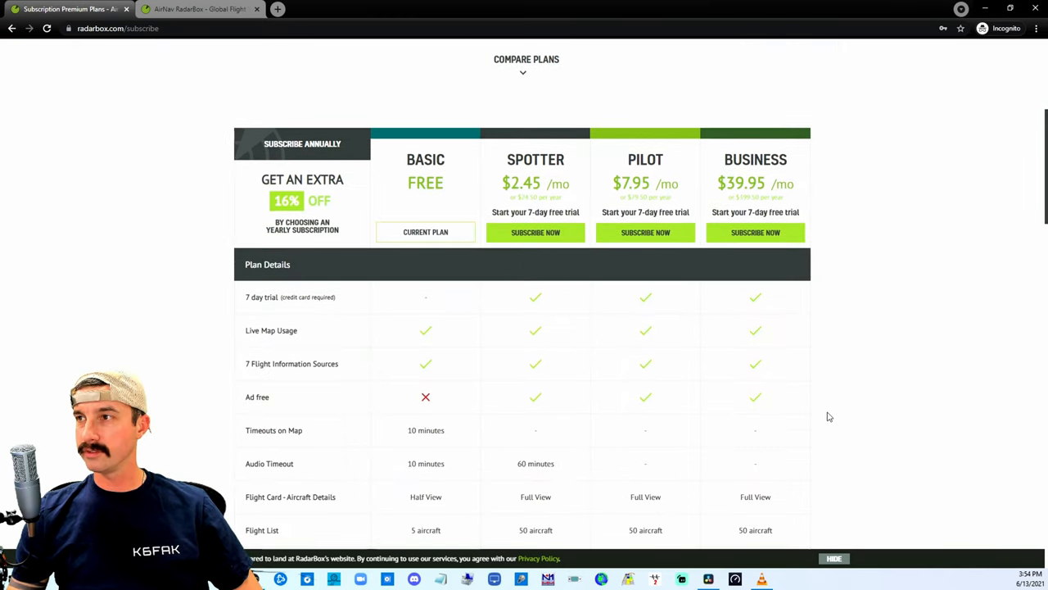
{"action": "scroll", "scroll_direction": "down", "scroll_amount": 3}
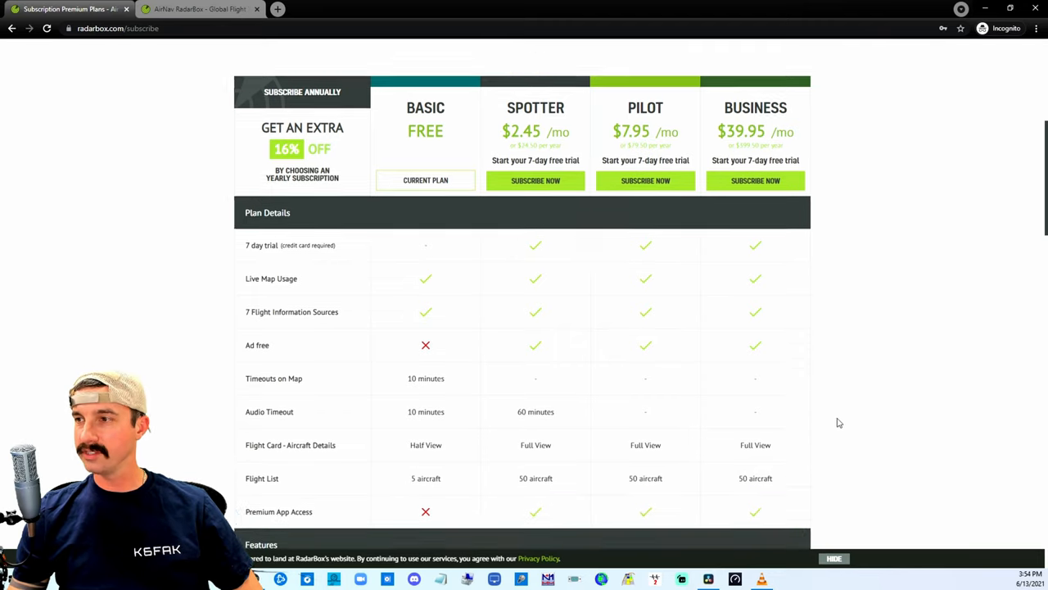
{"action": "scroll", "scroll_direction": "down", "scroll_amount": 3}
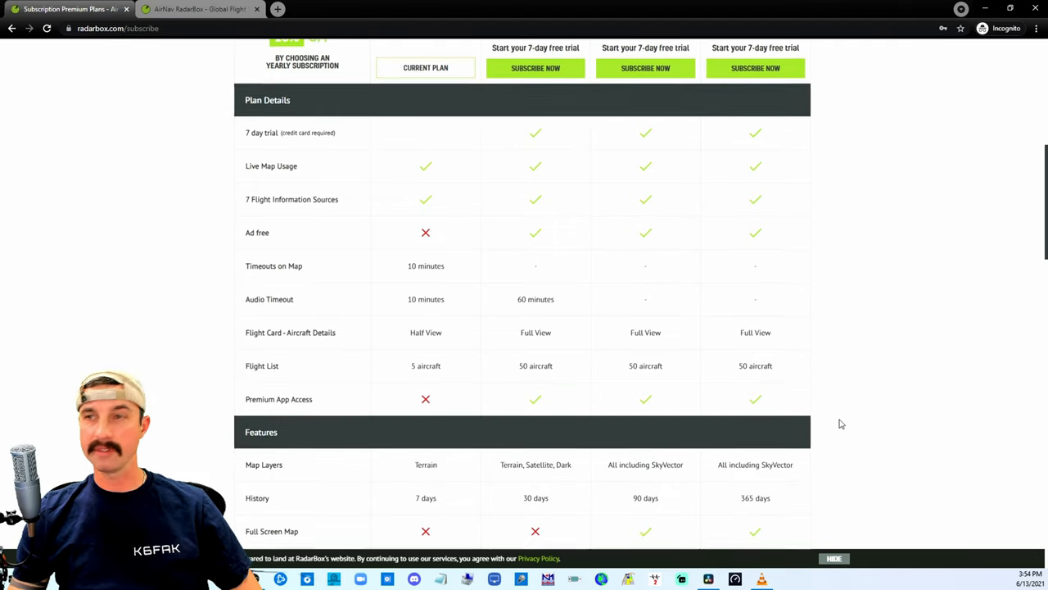
{"action": "scroll", "scroll_direction": "down", "scroll_amount": 3}
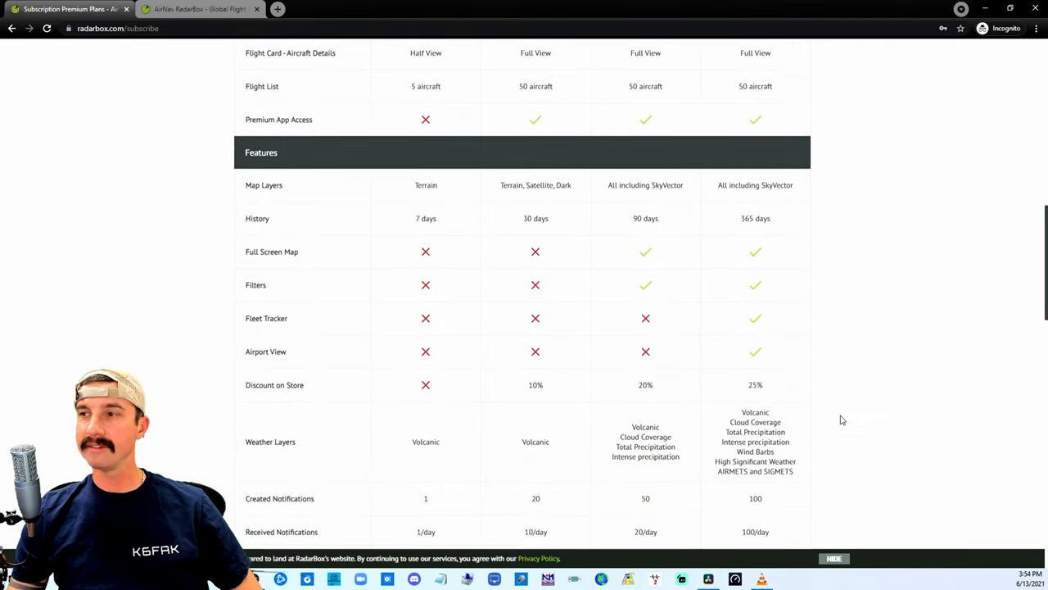
{"action": "scroll", "scroll_direction": "up", "scroll_amount": 3}
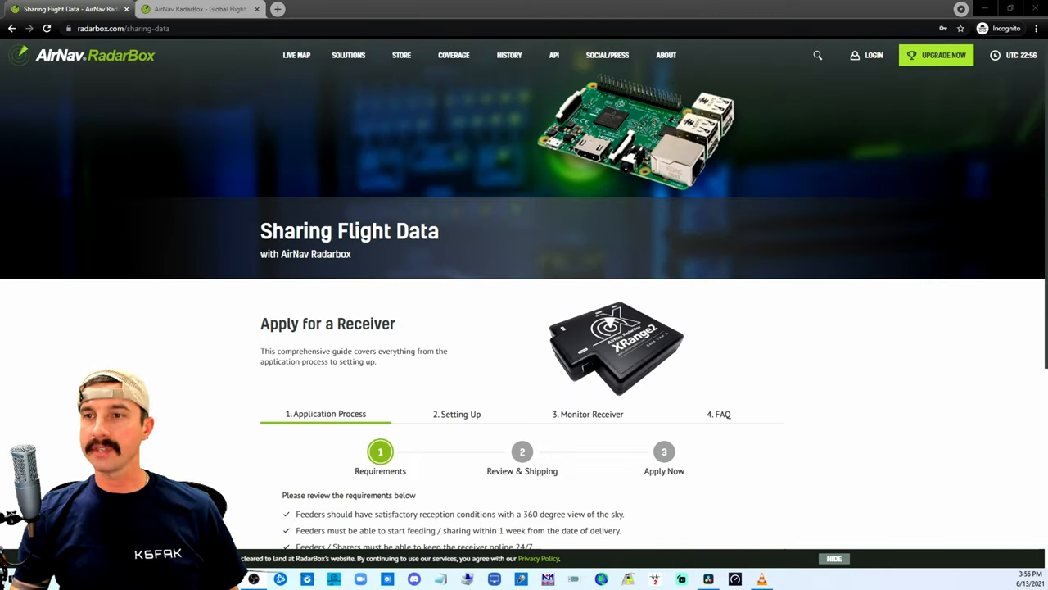
{"action": "mouse_move", "coordinate": [183, 362]}
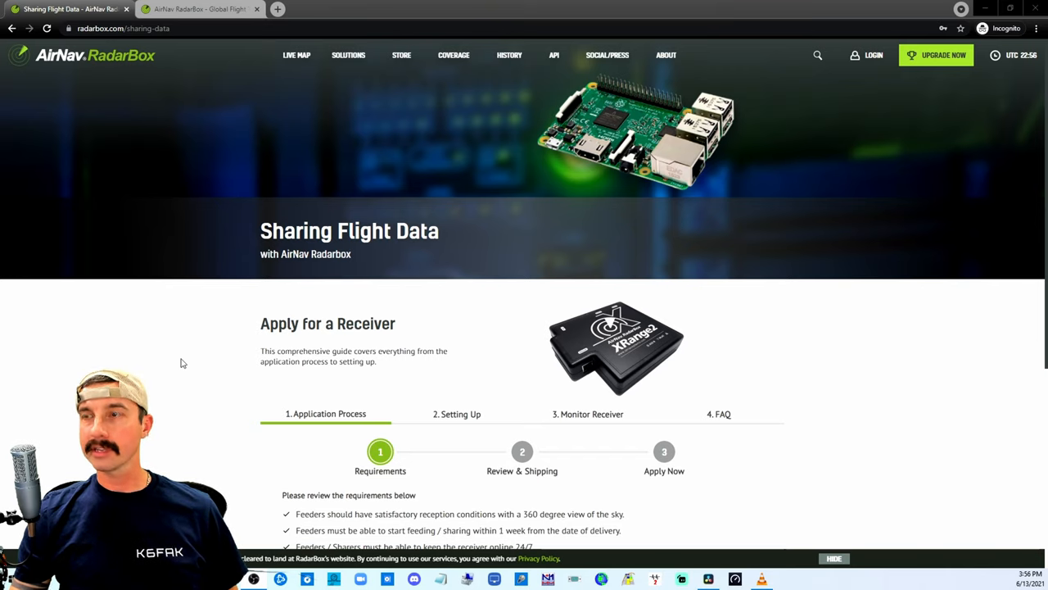
{"action": "mouse_move", "coordinate": [205, 371]}
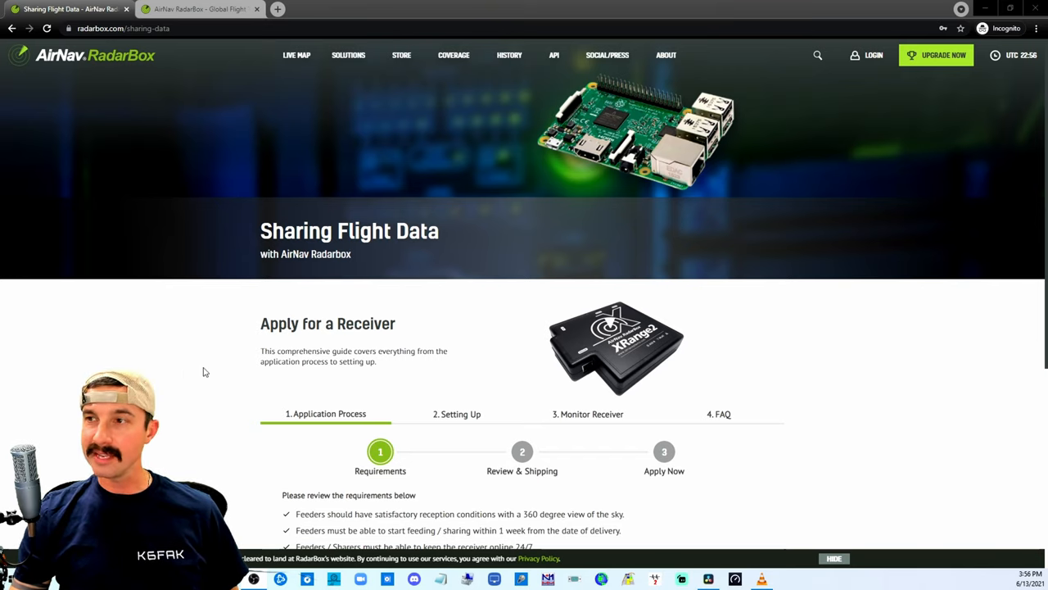
{"action": "mouse_move", "coordinate": [637, 376]}
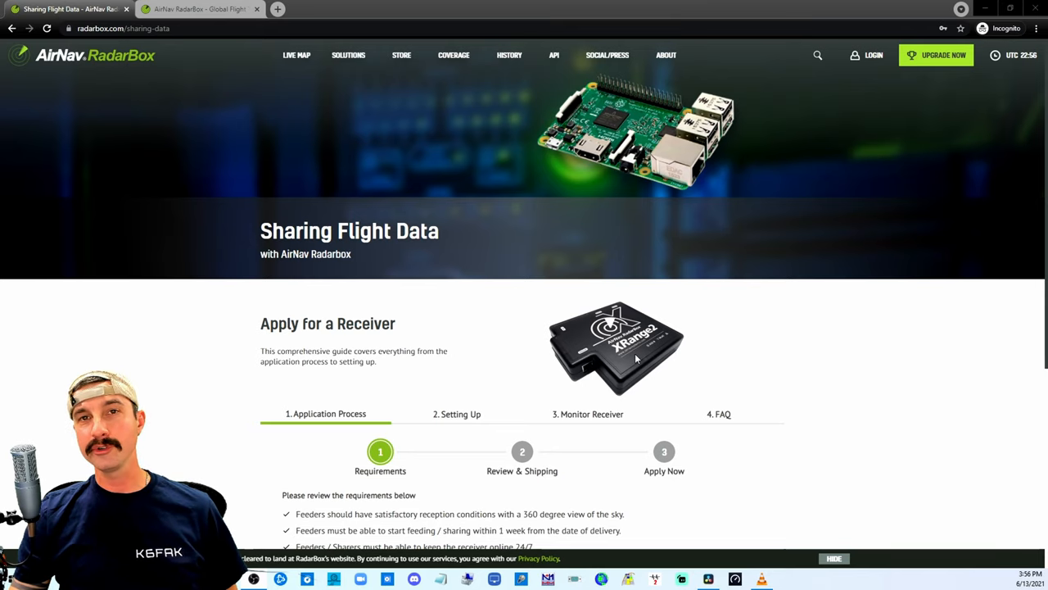
Step: Scroll through the receiver feeder requirements and free Business account perks, then back to top
{"action": "scroll", "scroll_direction": "down", "scroll_amount": 3}
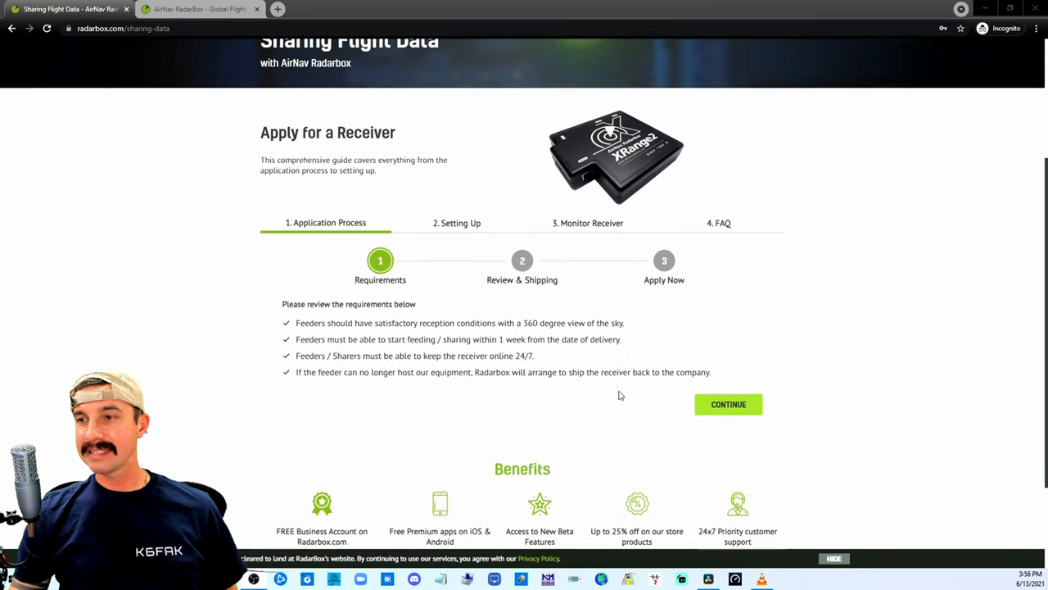
{"action": "scroll", "scroll_direction": "down", "scroll_amount": 3}
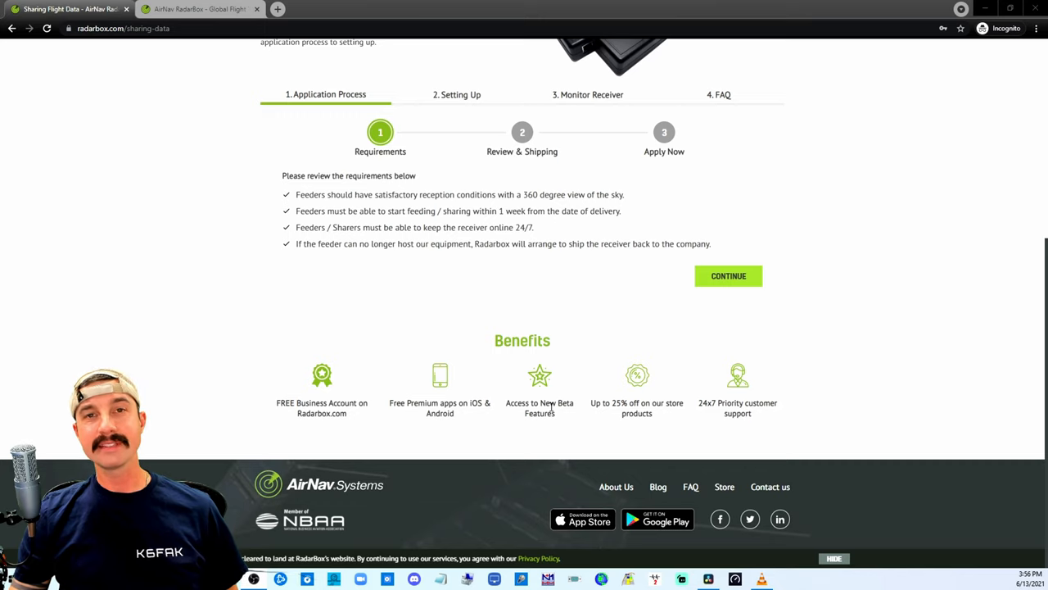
{"action": "mouse_move", "coordinate": [604, 357]}
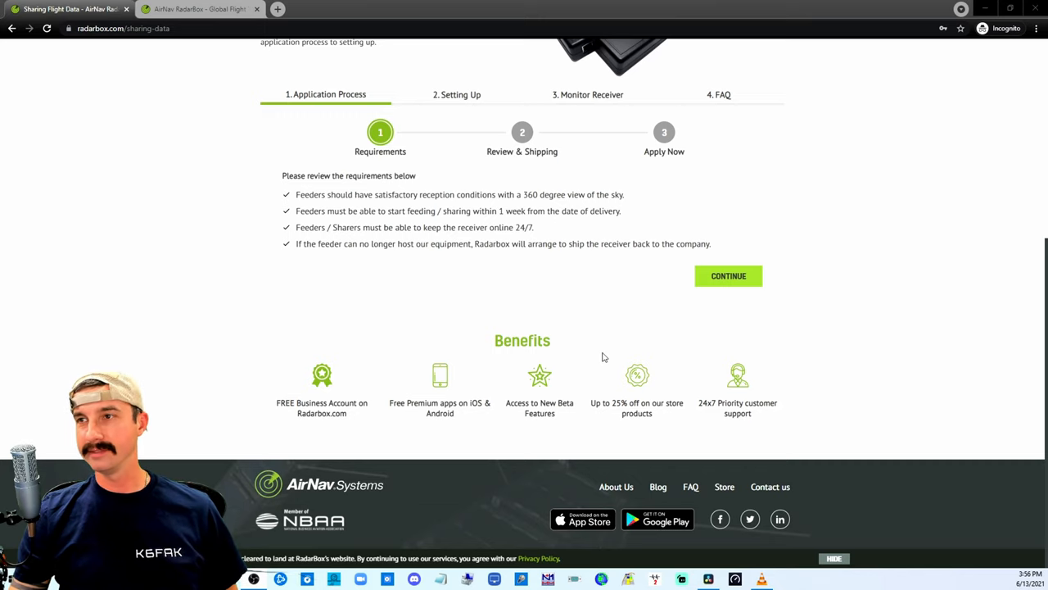
{"action": "mouse_move", "coordinate": [615, 346]}
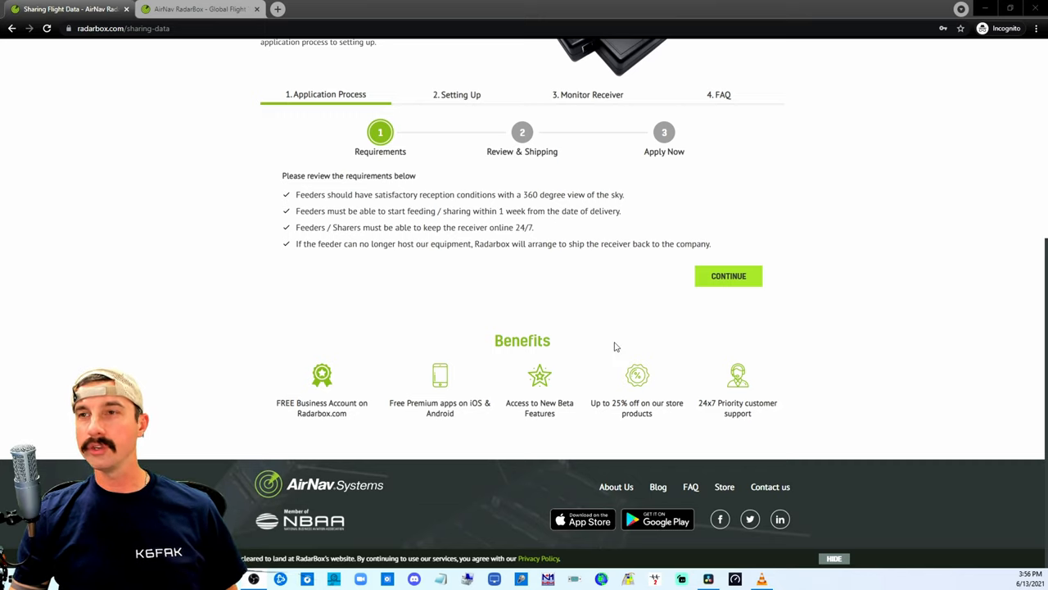
{"action": "mouse_move", "coordinate": [588, 345]}
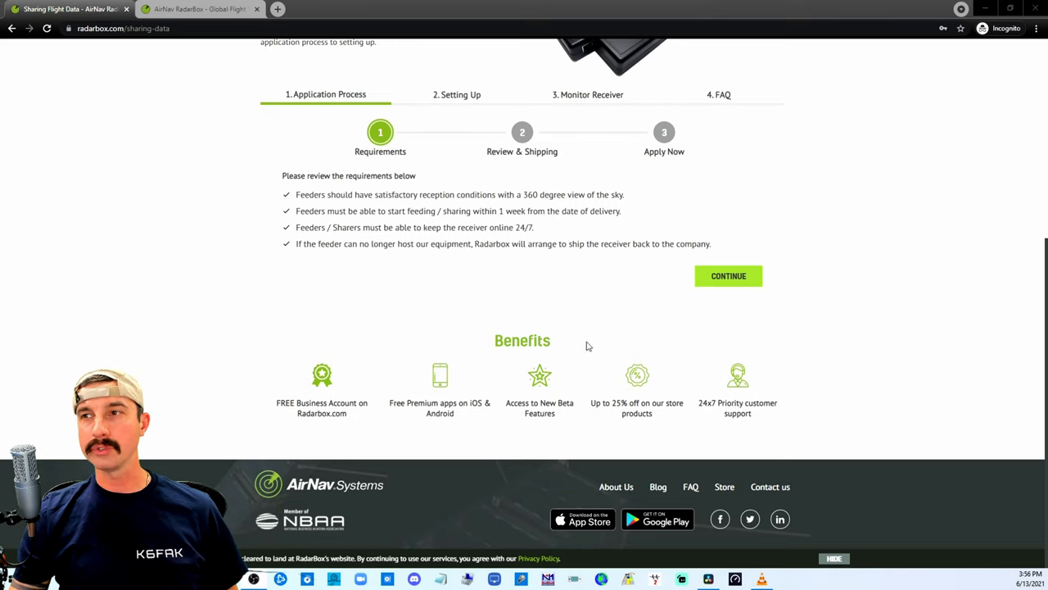
{"action": "scroll", "scroll_direction": "up", "scroll_amount": 3}
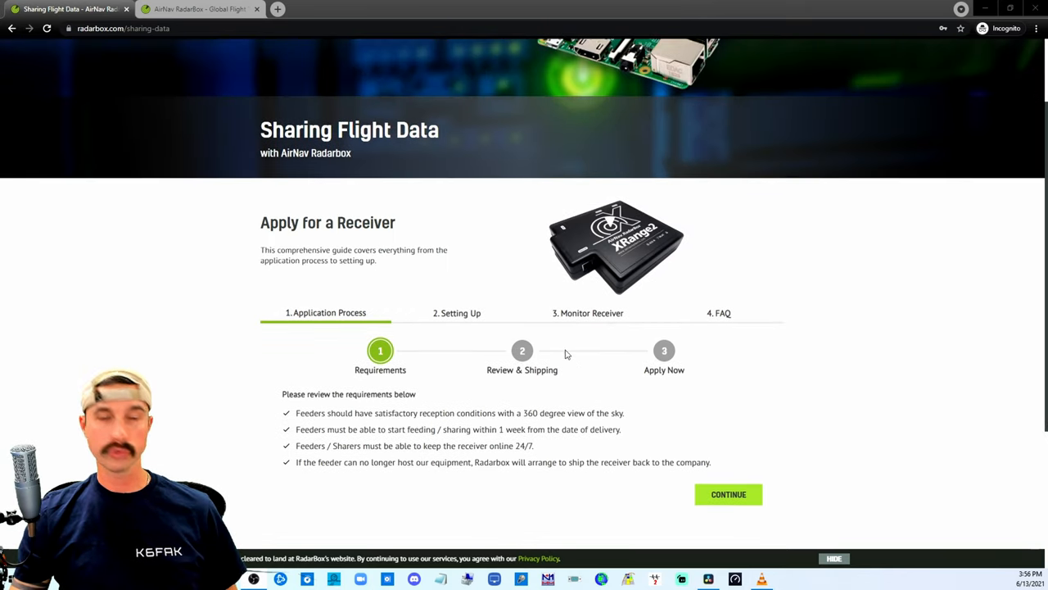
{"action": "mouse_move", "coordinate": [555, 343]}
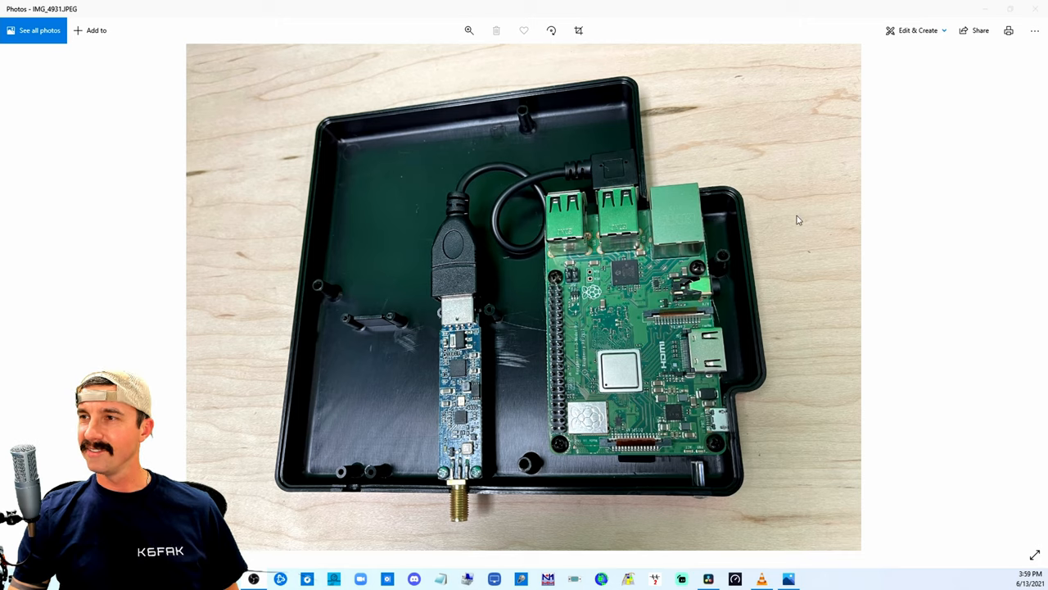
{"action": "mouse_move", "coordinate": [784, 241]}
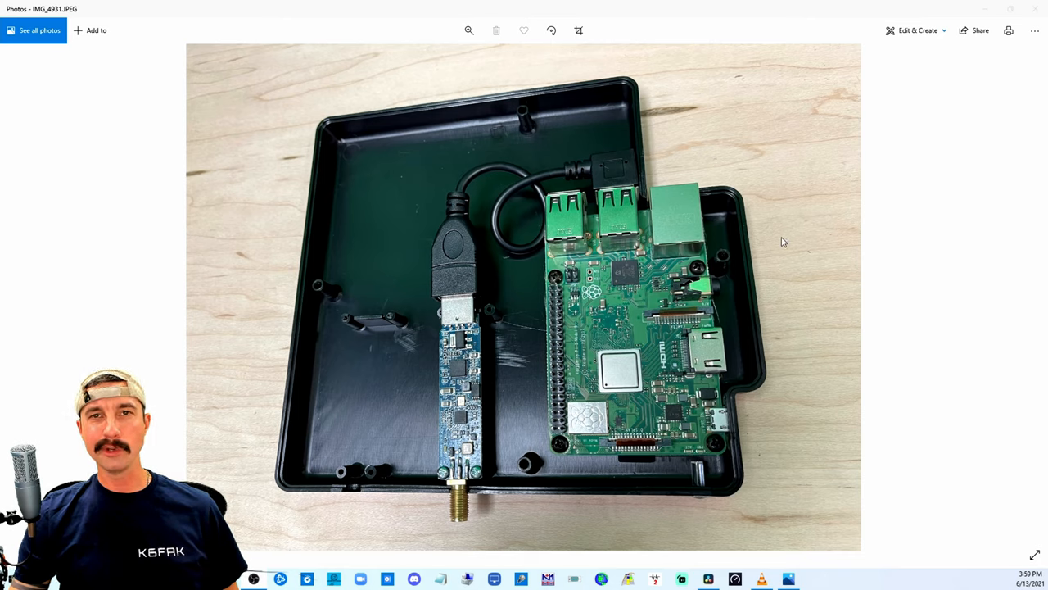
{"action": "mouse_move", "coordinate": [758, 325]}
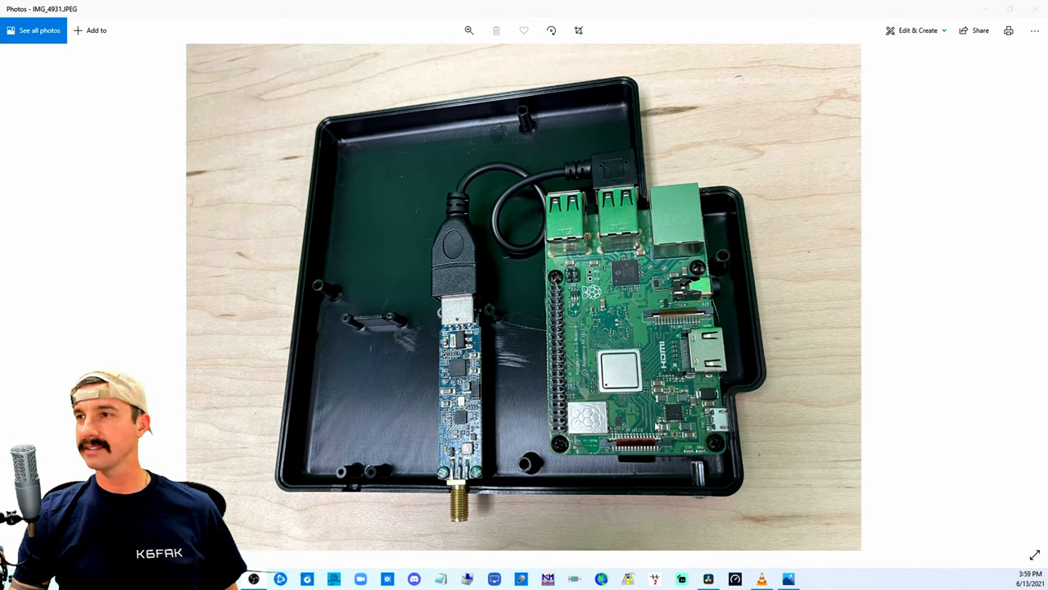
{"action": "mouse_move", "coordinate": [493, 324]}
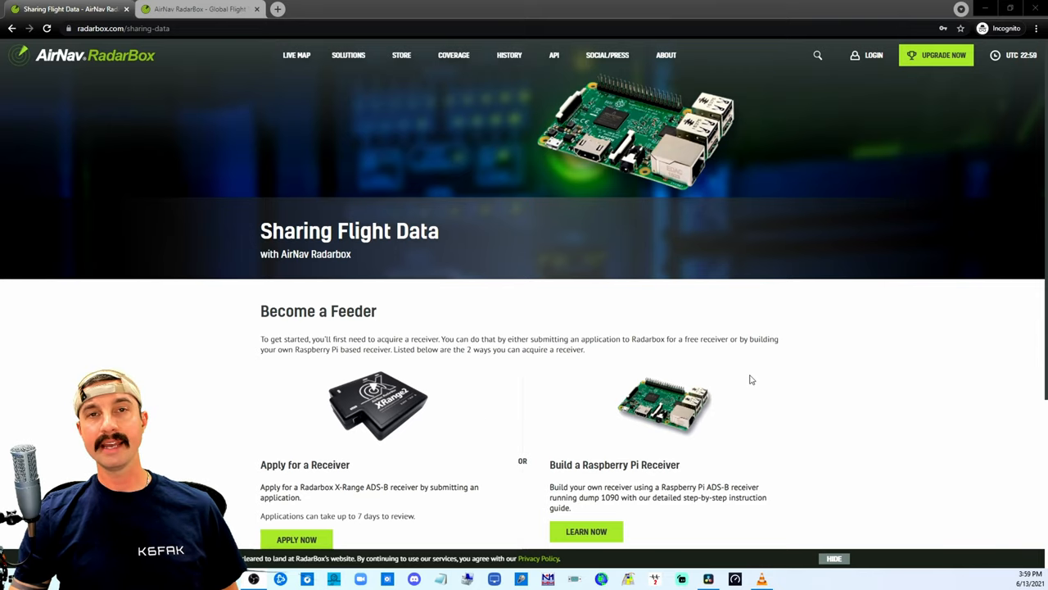
{"action": "mouse_move", "coordinate": [830, 419]}
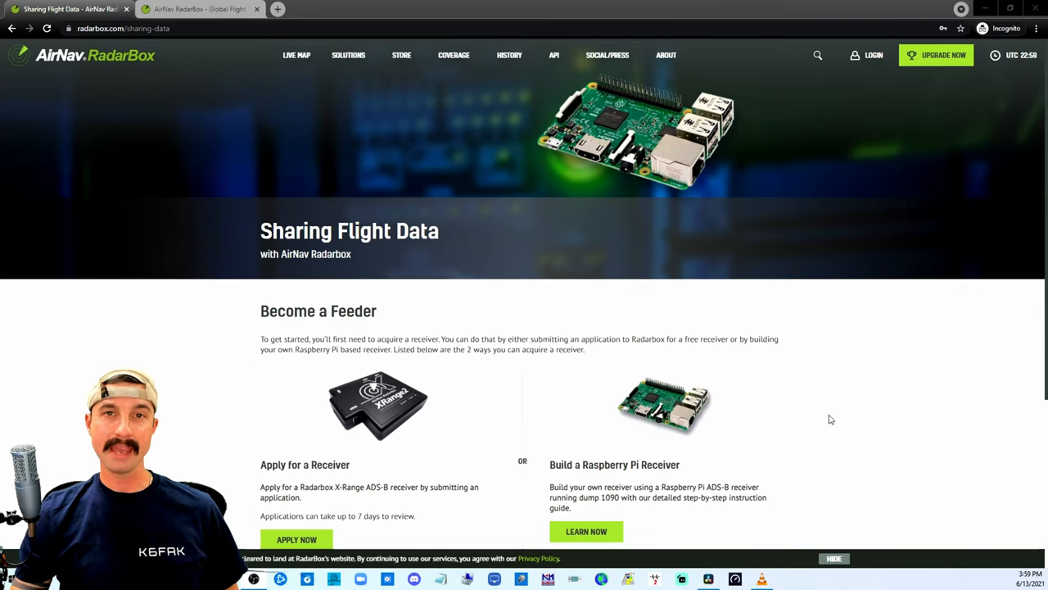
Step: Open Learn Now under Build a Raspberry Pi Receiver and scroll its component list
{"action": "scroll", "scroll_direction": "down", "scroll_amount": 3}
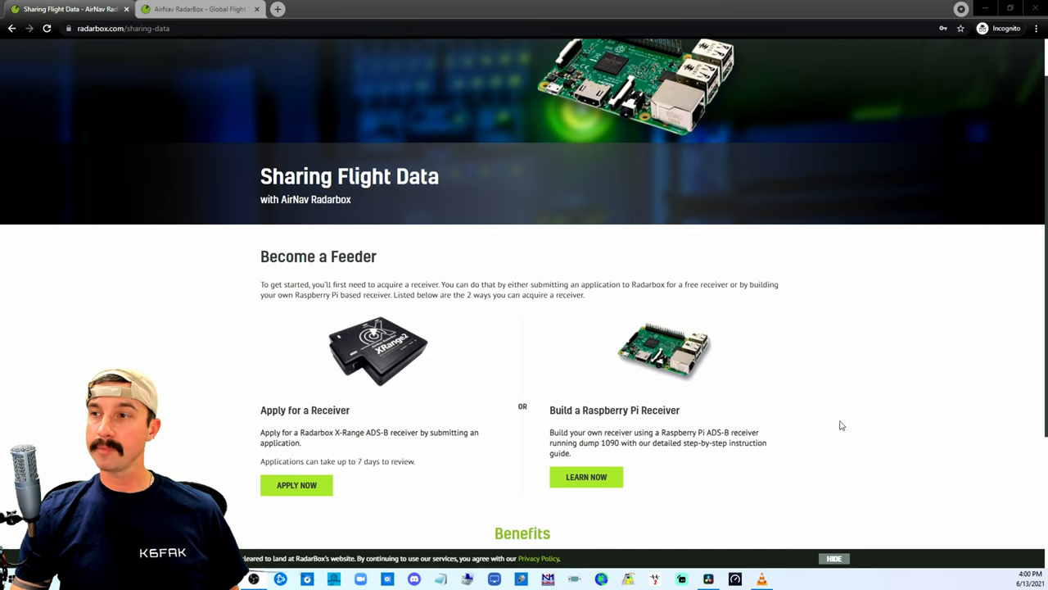
{"action": "scroll", "scroll_direction": "down", "scroll_amount": 3}
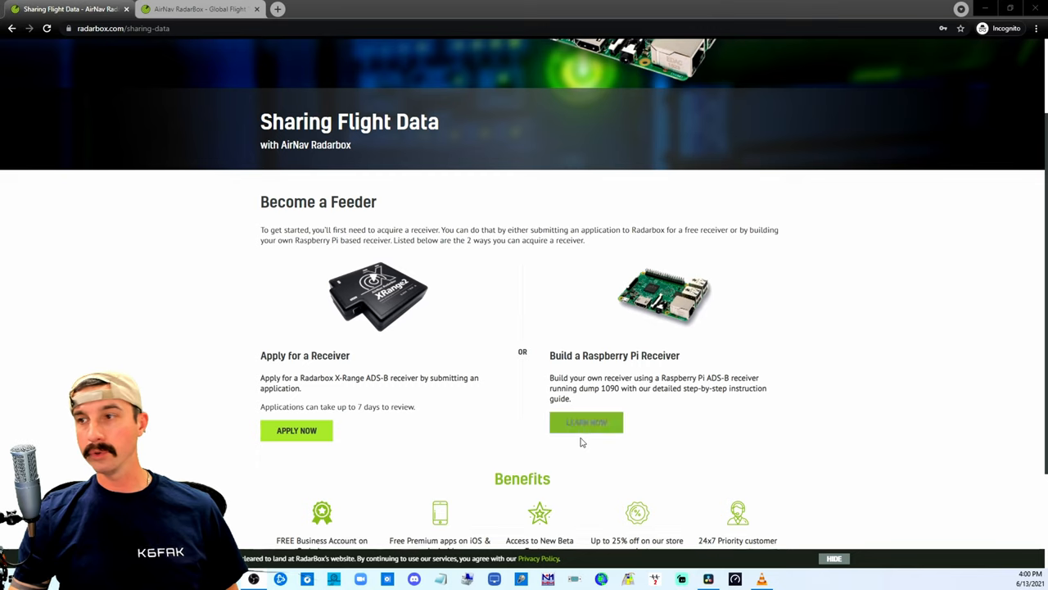
{"action": "left_click", "coordinate": [585, 421]}
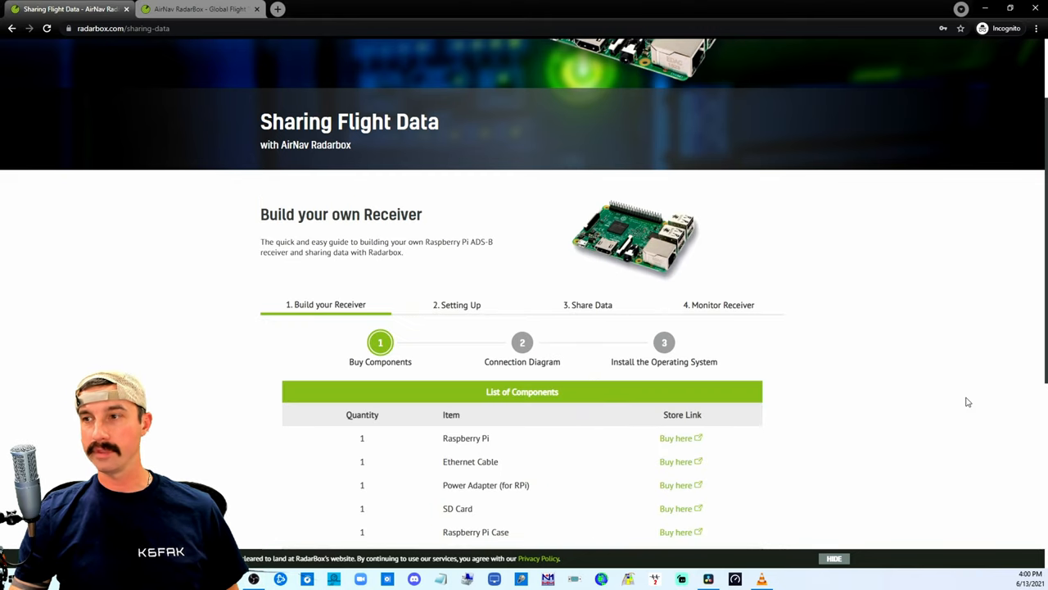
{"action": "scroll", "scroll_direction": "down", "scroll_amount": 3}
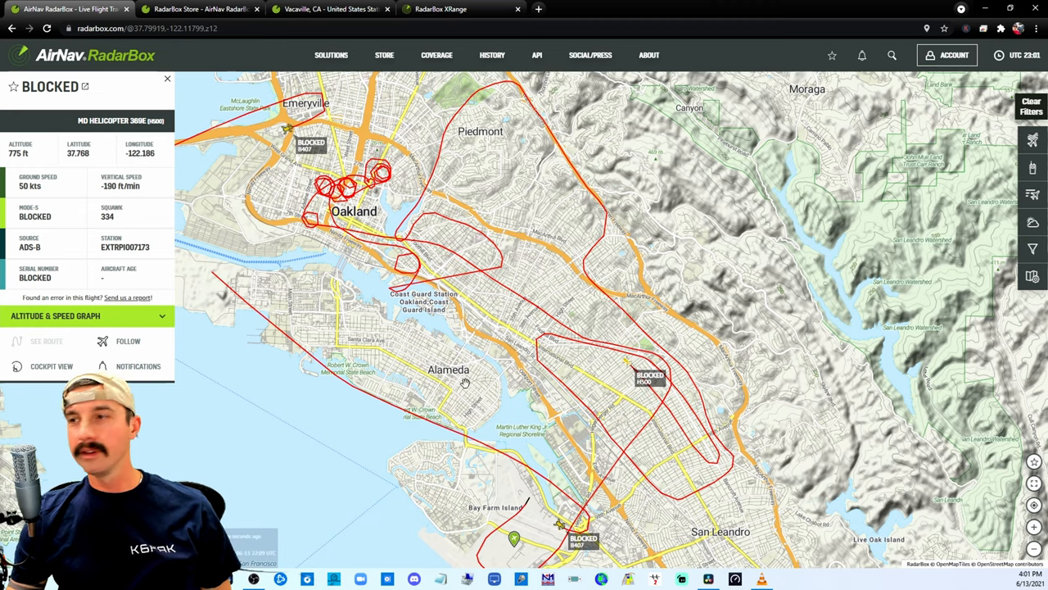
{"action": "mouse_move", "coordinate": [565, 560]}
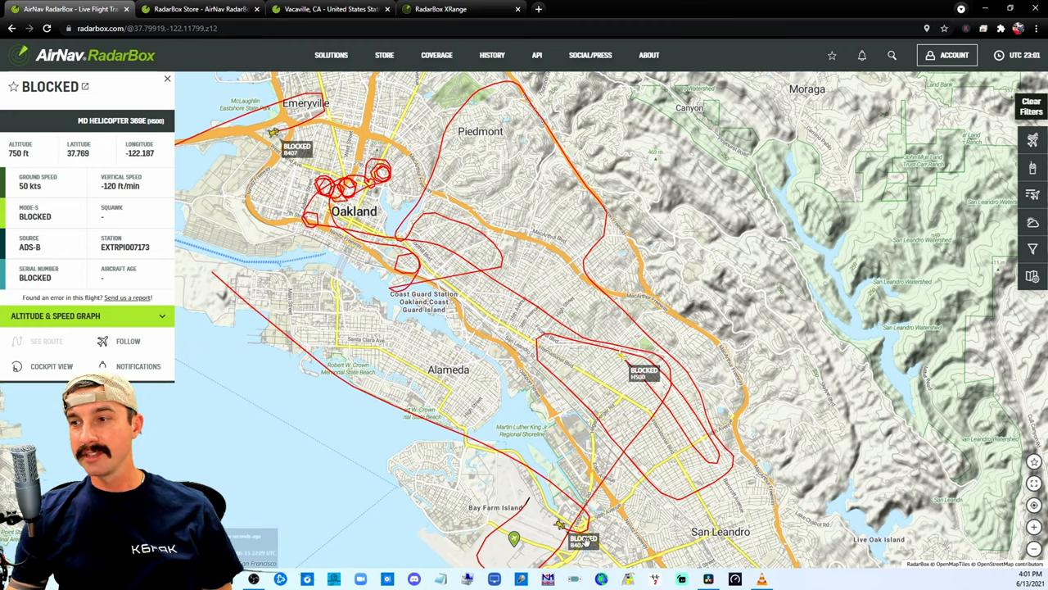
{"action": "mouse_move", "coordinate": [569, 535]}
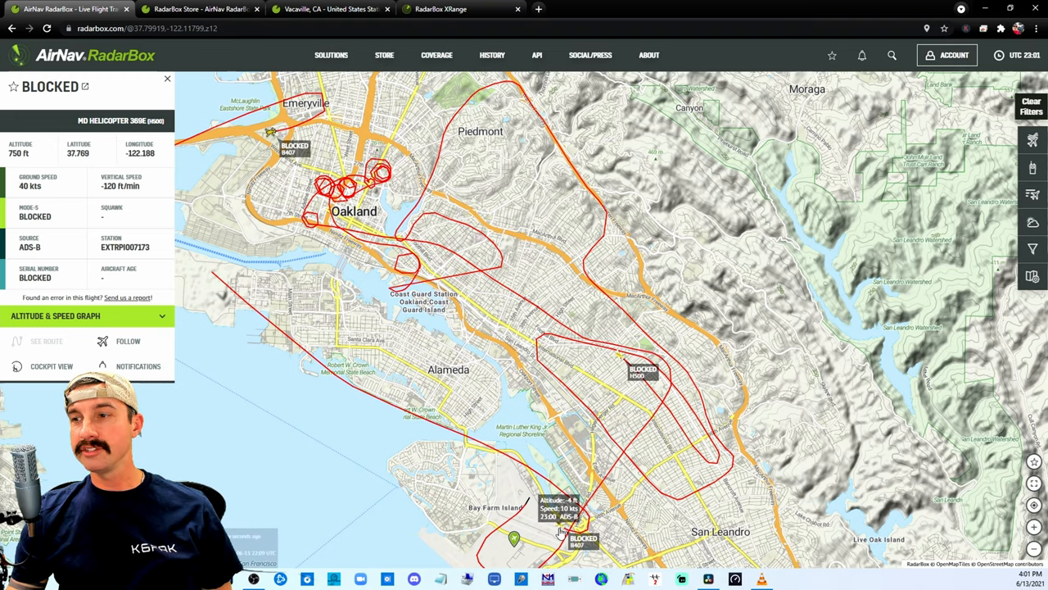